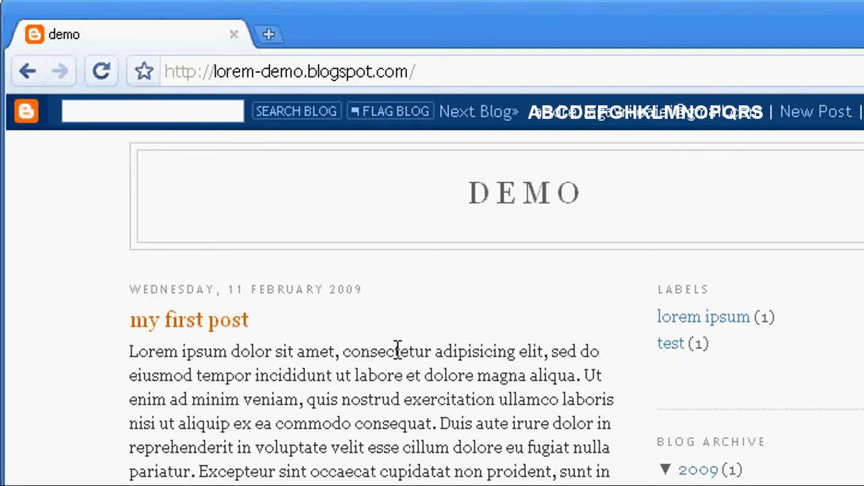
mouse_move(516, 236)
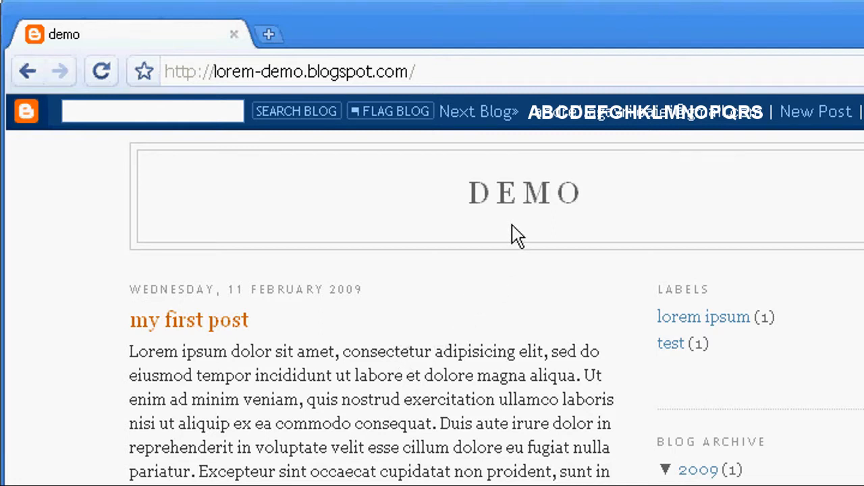
mouse_move(156, 335)
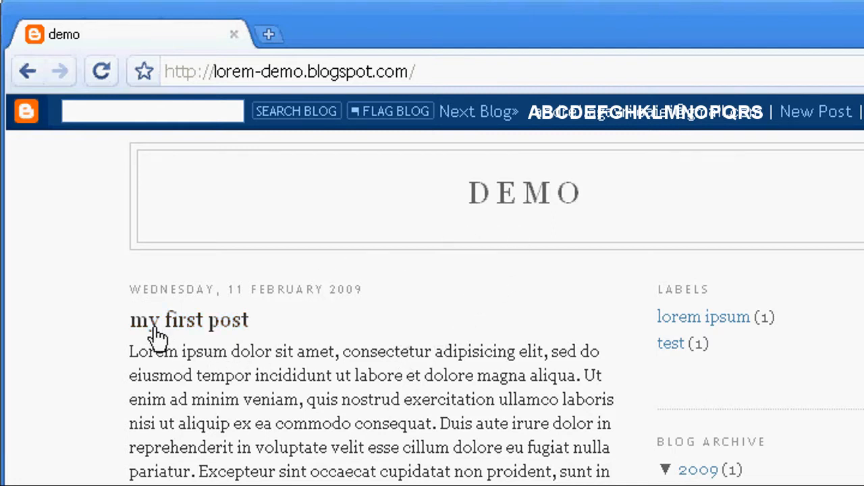
mouse_move(327, 335)
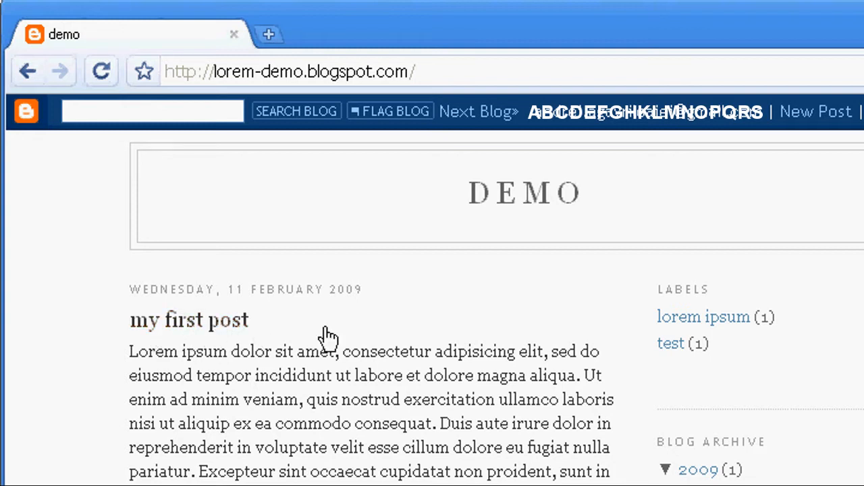
mouse_move(330, 257)
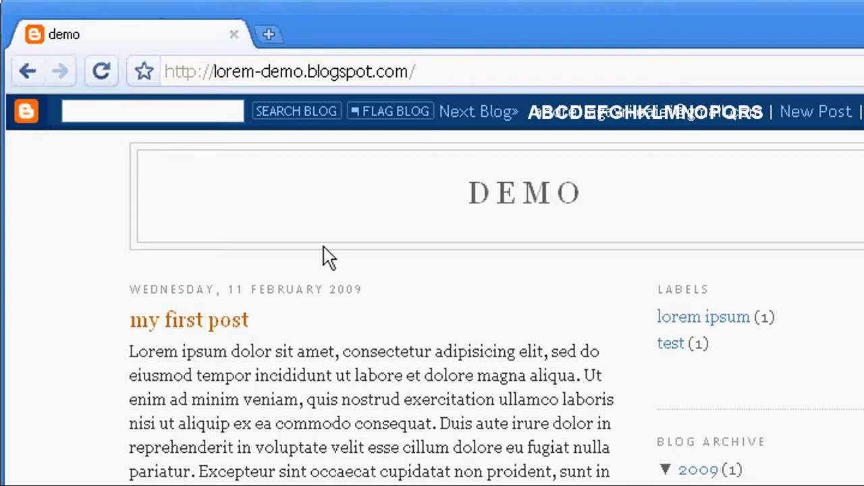
mouse_move(340, 216)
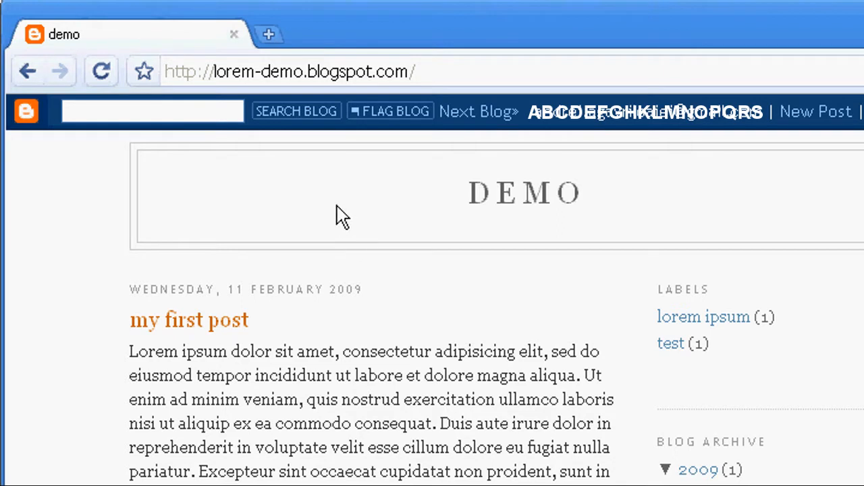
- Open the individual page of 'my first post' from the blog home page
click(289, 72)
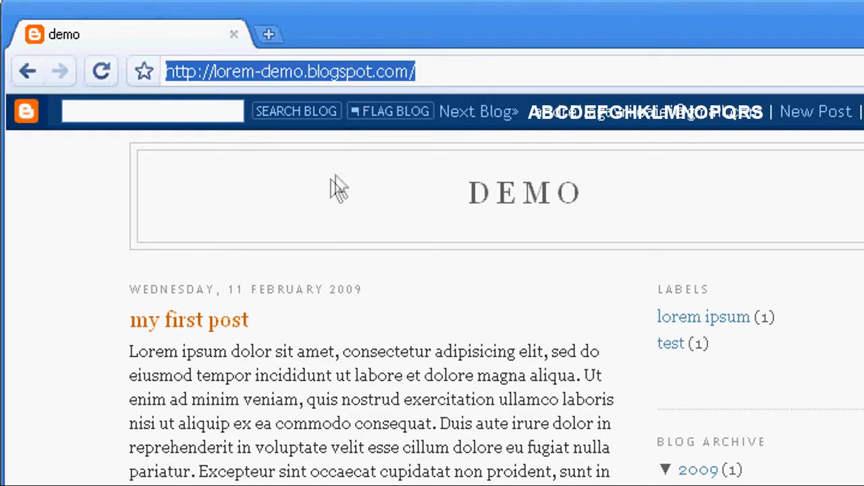
click(189, 319)
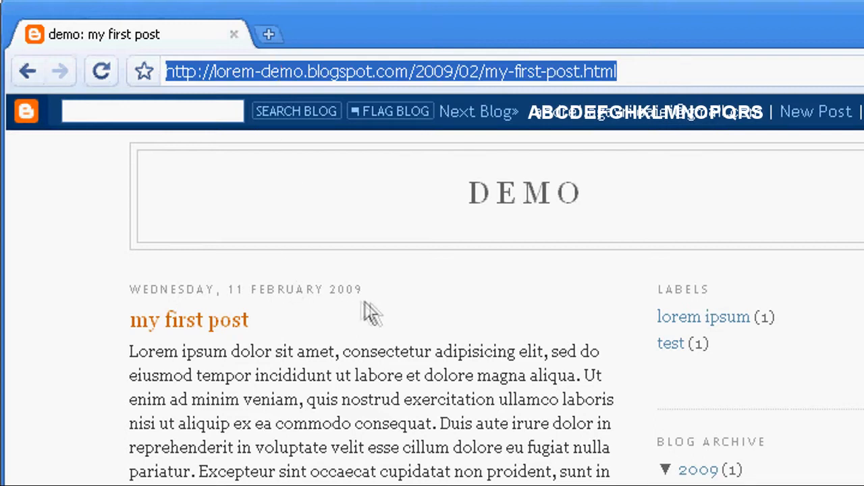
mouse_move(516, 205)
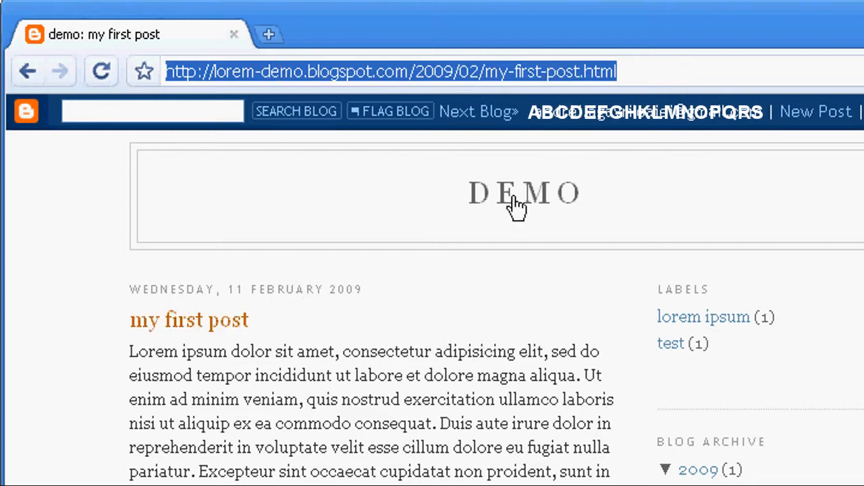
- View the blog home page's HTML source and highlight its existing meta tag lines
right_click(169, 324)
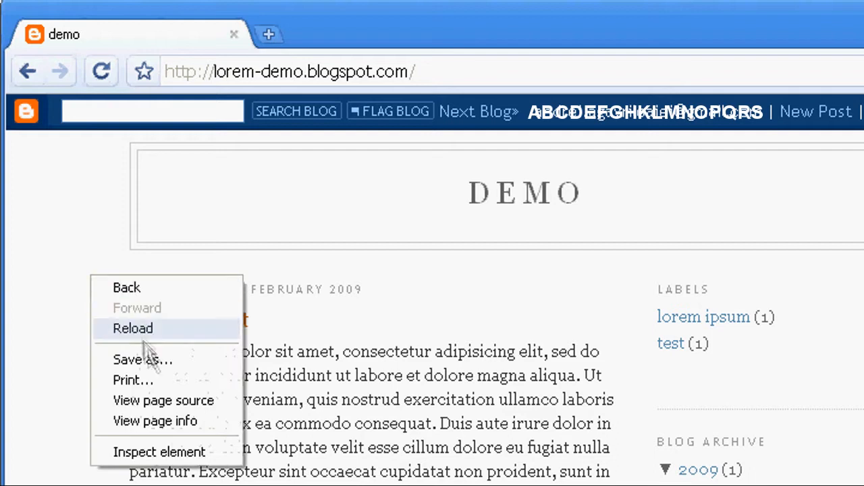
click(164, 400)
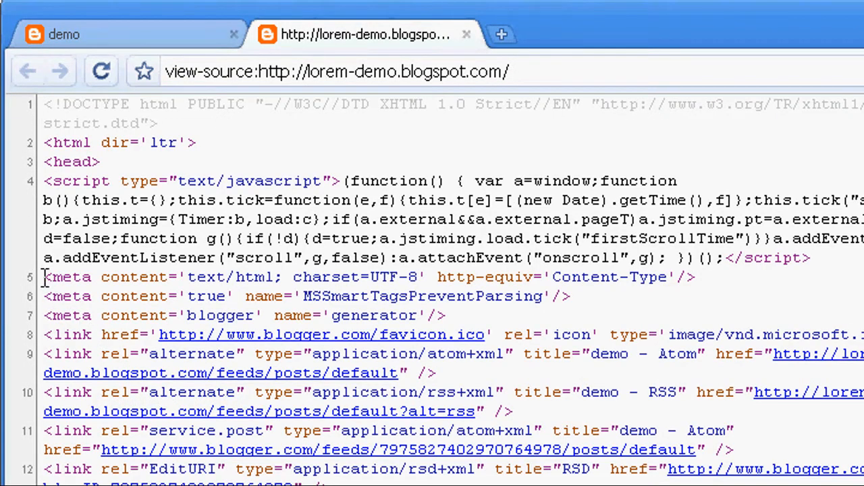
drag(43, 276, 445, 316)
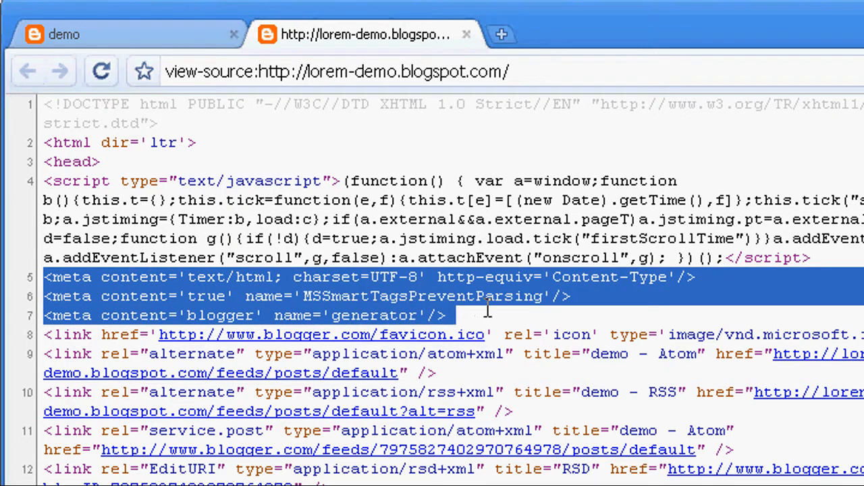
mouse_move(489, 48)
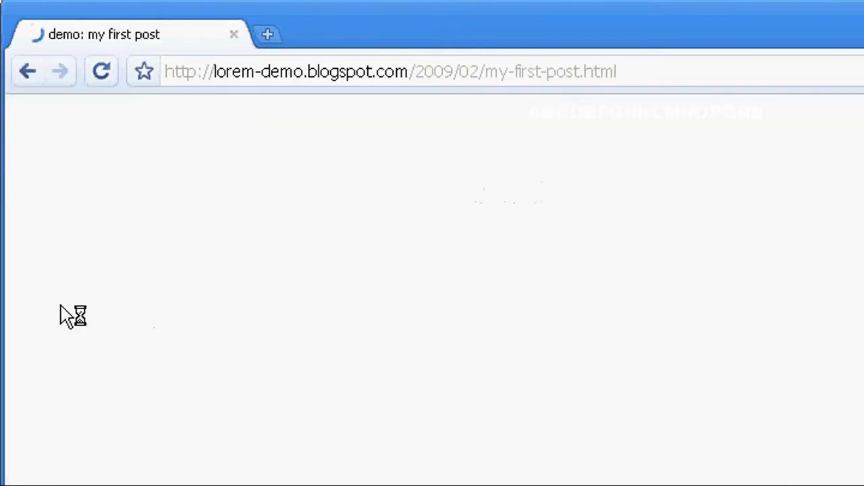
- View the source of 'my first post' and locate the post name inside its <title> tag
right_click(67, 314)
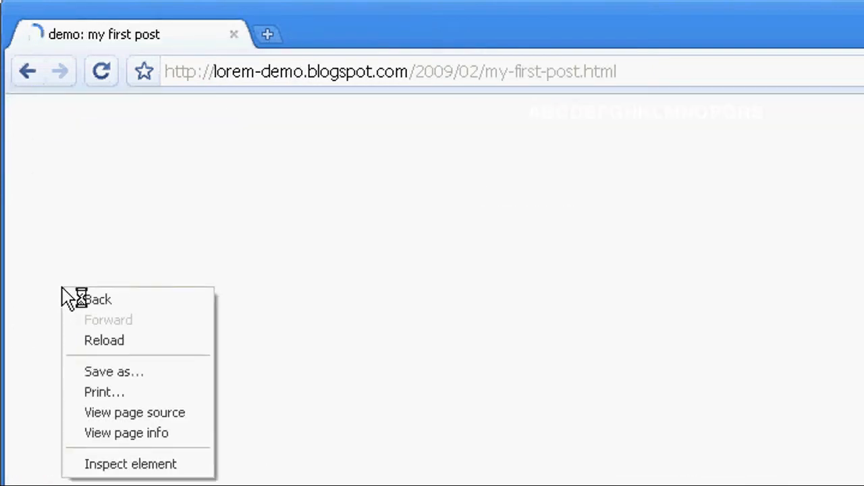
click(135, 414)
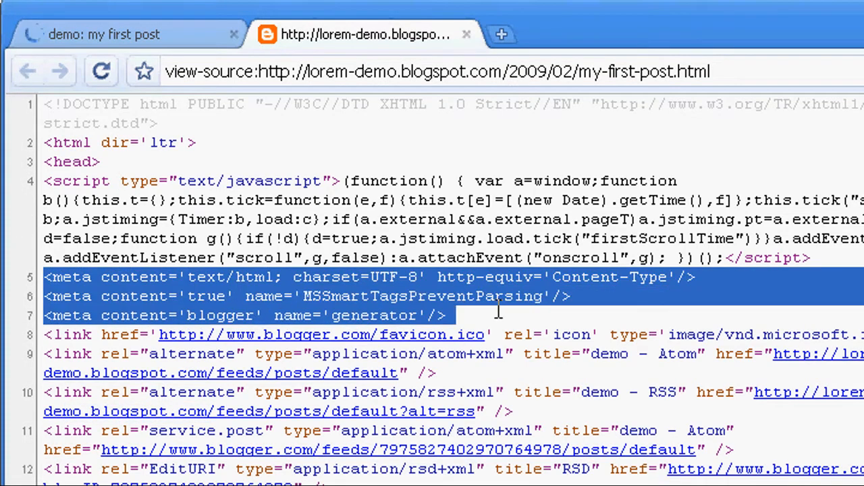
scroll(down, 3)
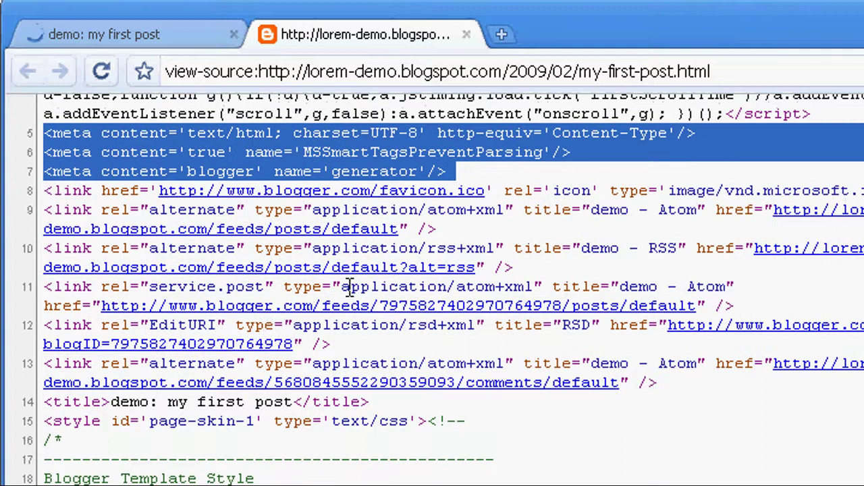
click(119, 403)
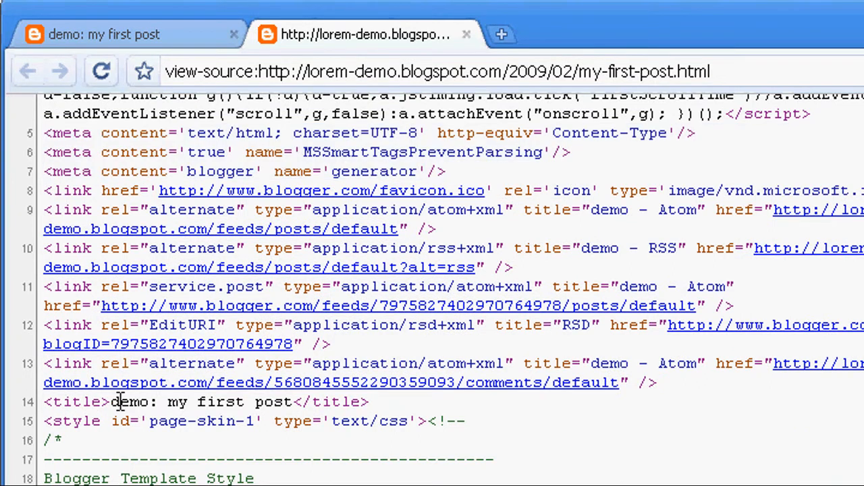
mouse_move(168, 402)
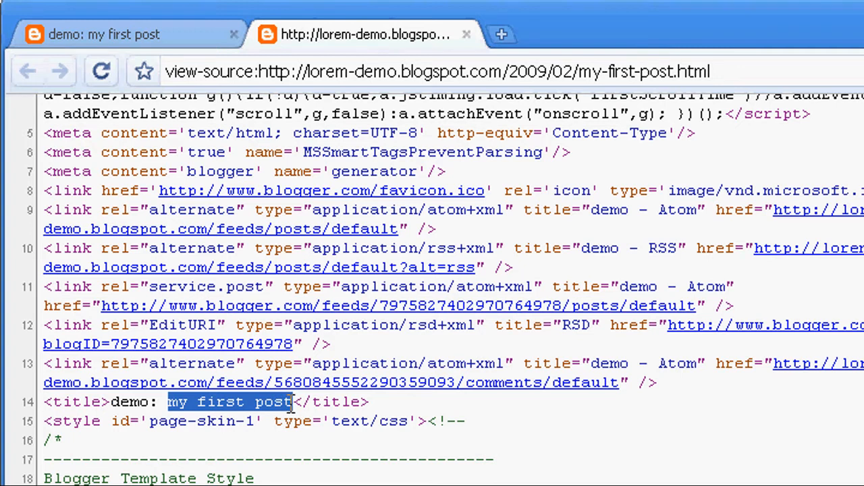
scroll(up, 3)
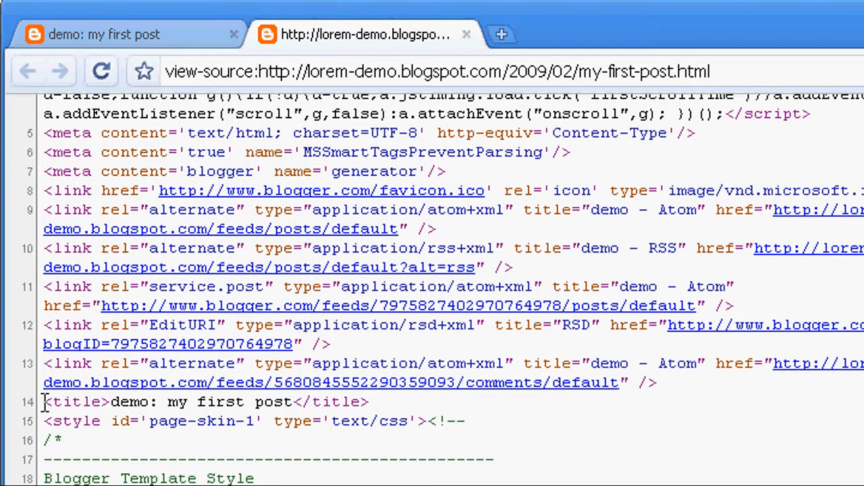
double_click(75, 402)
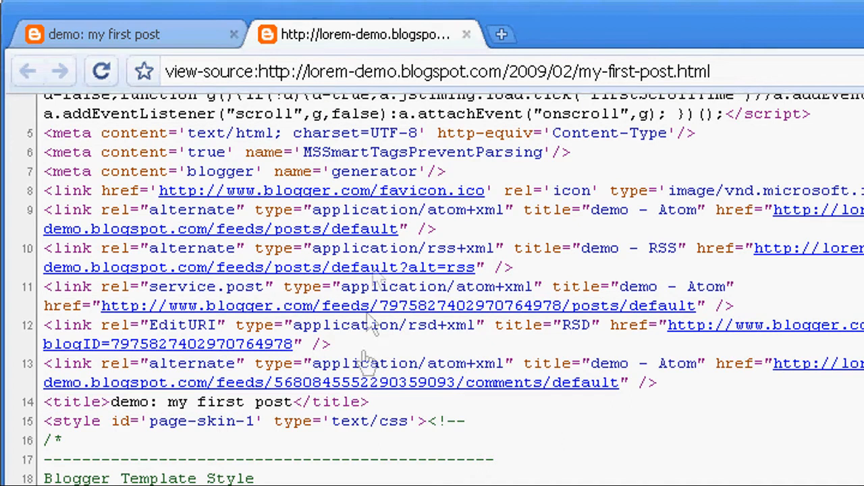
scroll(up, 3)
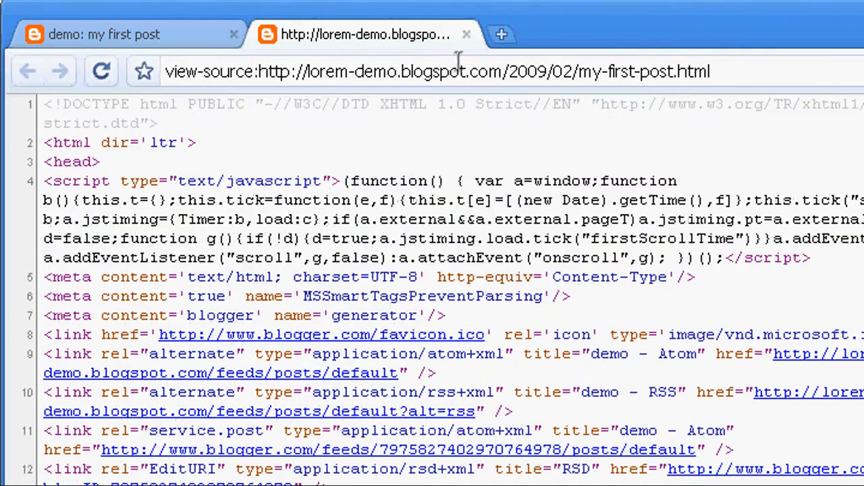
- Close the page-source tab to return to the rendered 'my first post' page
click(467, 35)
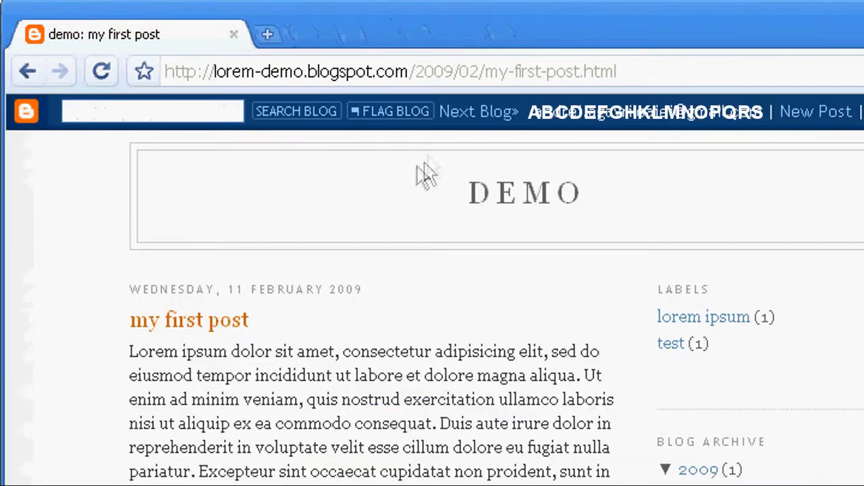
mouse_move(395, 313)
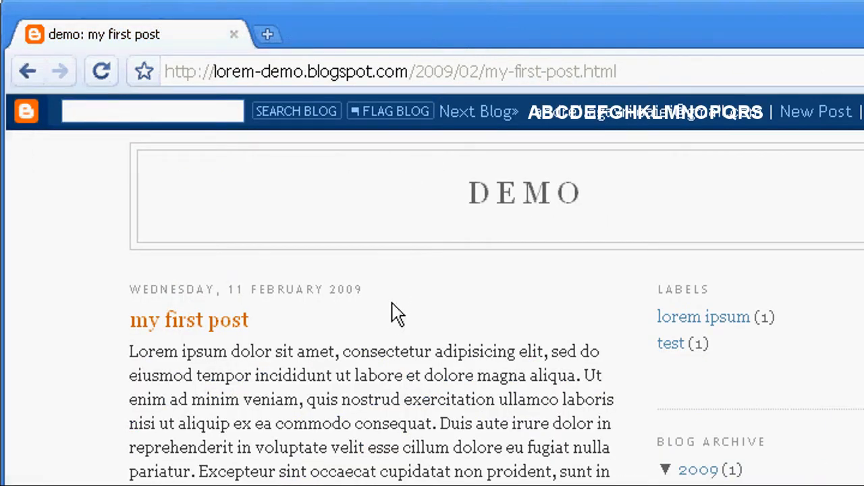
mouse_move(372, 300)
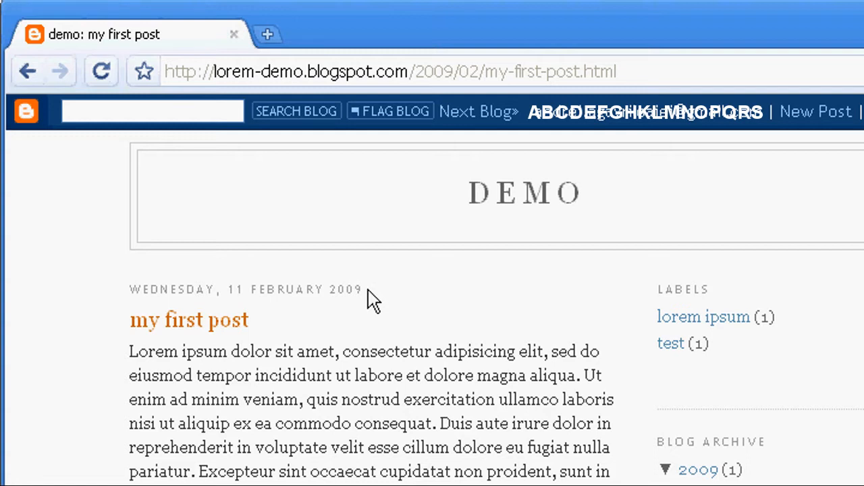
mouse_move(378, 340)
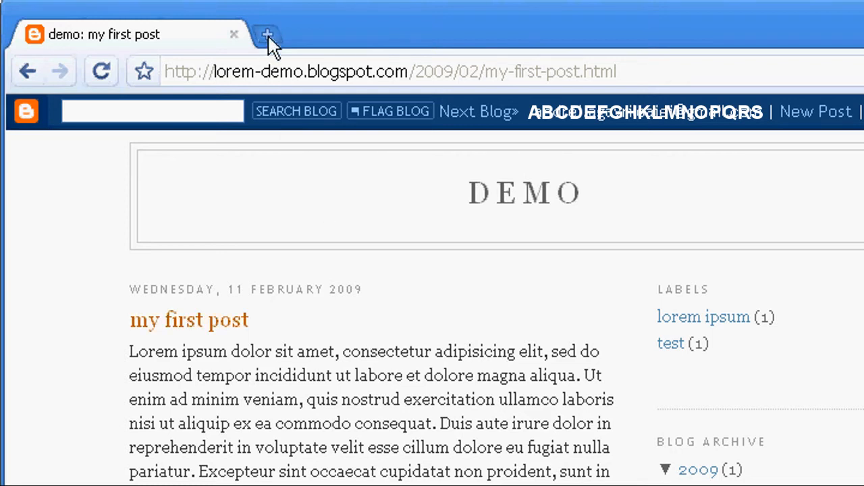
- Load the AgaWebs website in a new tab and open its index of articles
click(267, 35)
text(www.agawebs)
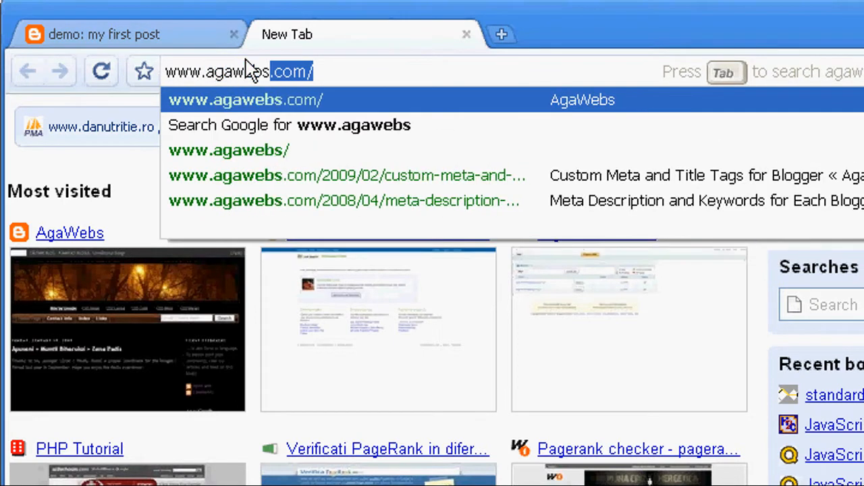
click(246, 100)
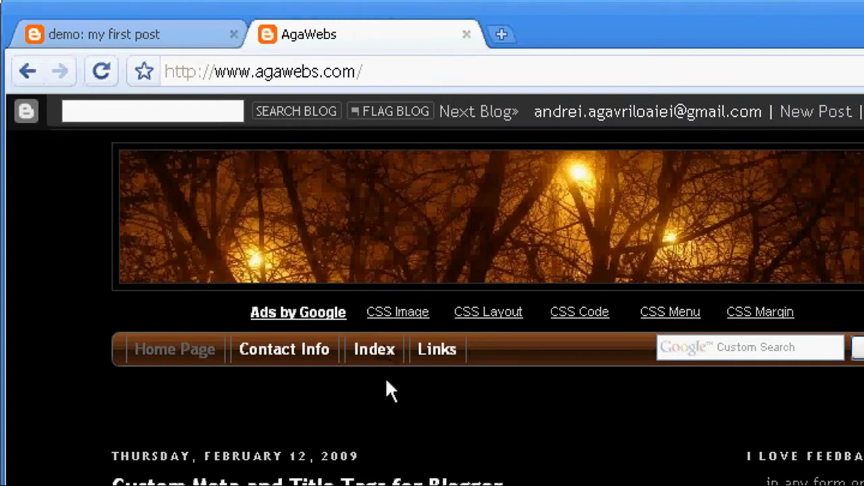
click(374, 349)
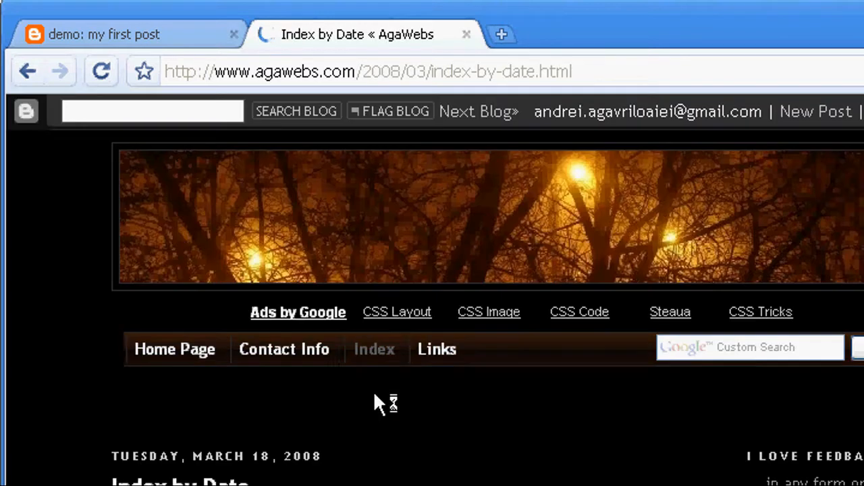
- Open the 'Custom Meta and Title Tags for Blogger' article under February 2009
scroll(down, 3)
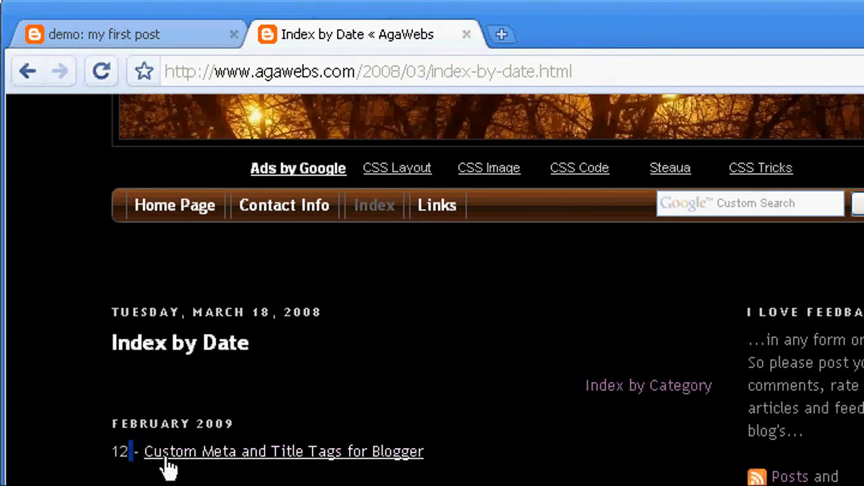
mouse_move(362, 464)
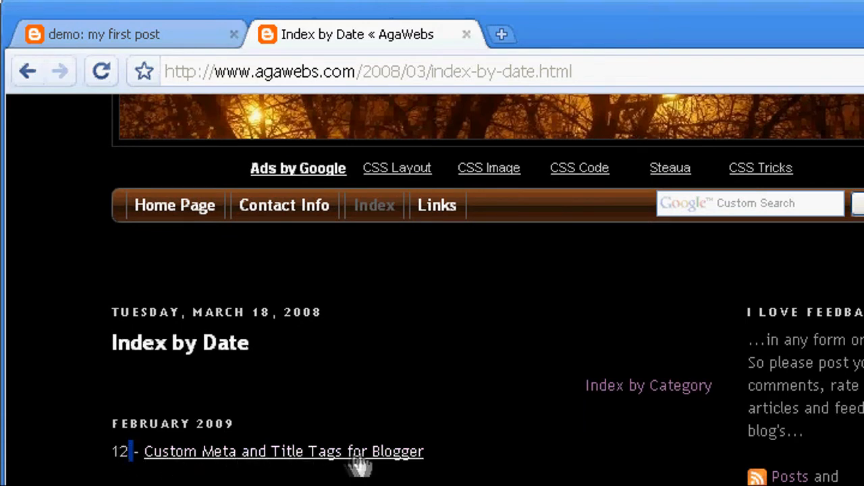
click(284, 451)
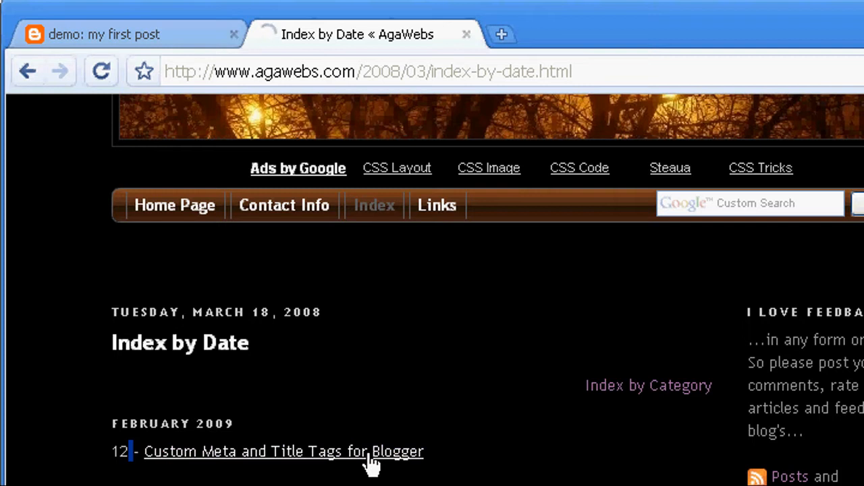
click(283, 452)
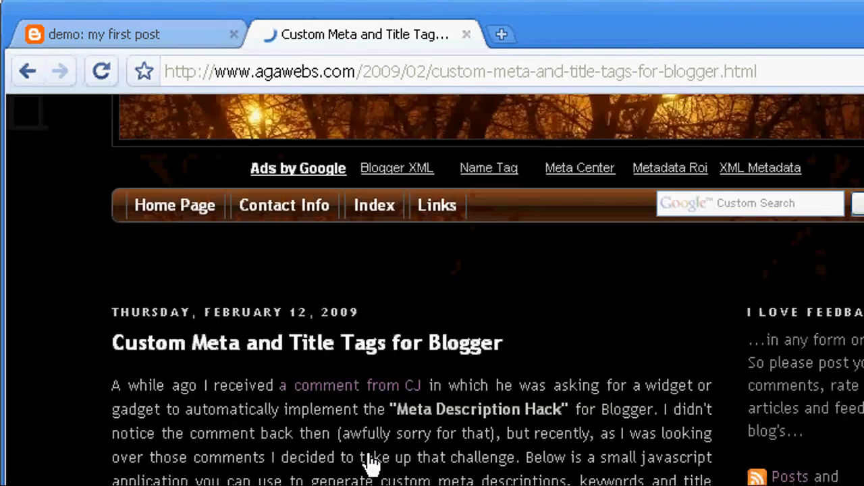
- Scroll past the article introduction down to the Step 1 section of the generator
scroll(down, 3)
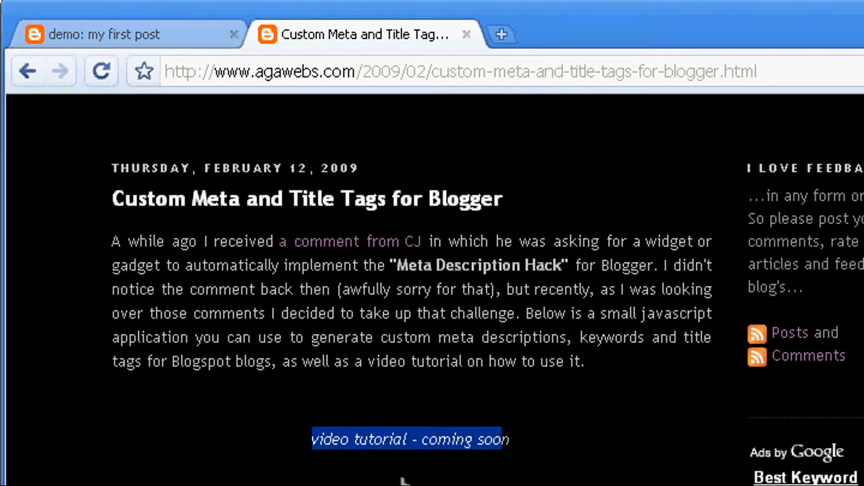
scroll(down, 3)
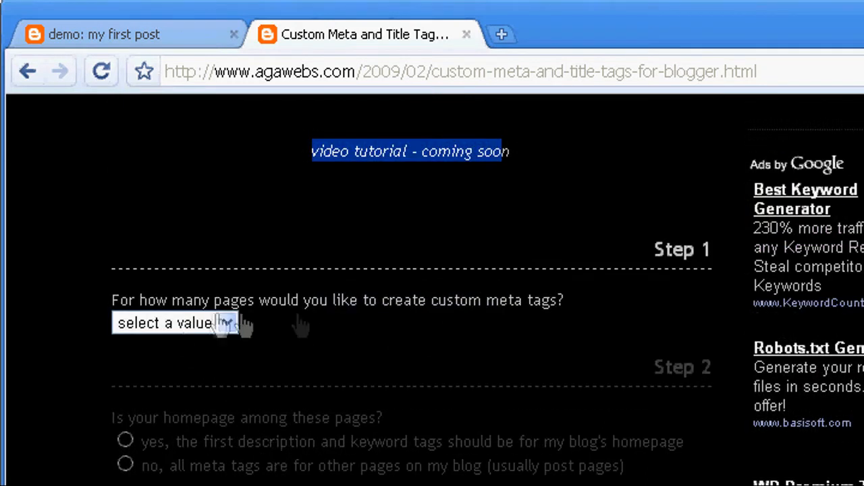
scroll(down, 3)
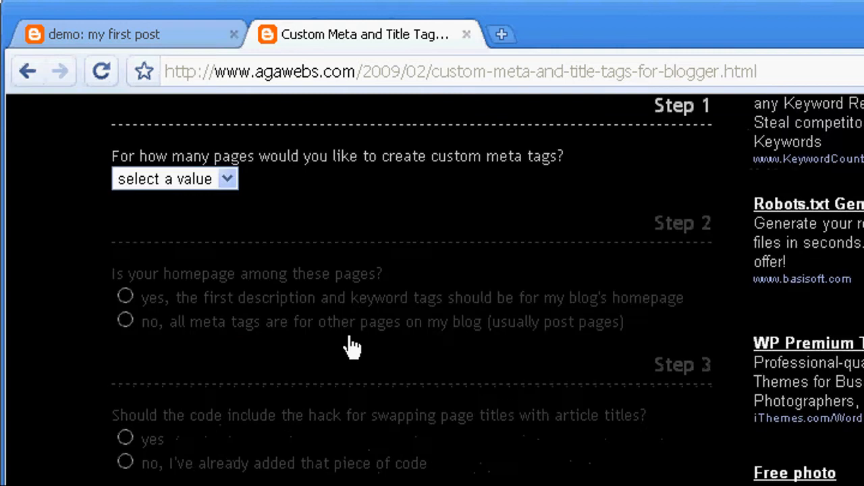
mouse_move(335, 243)
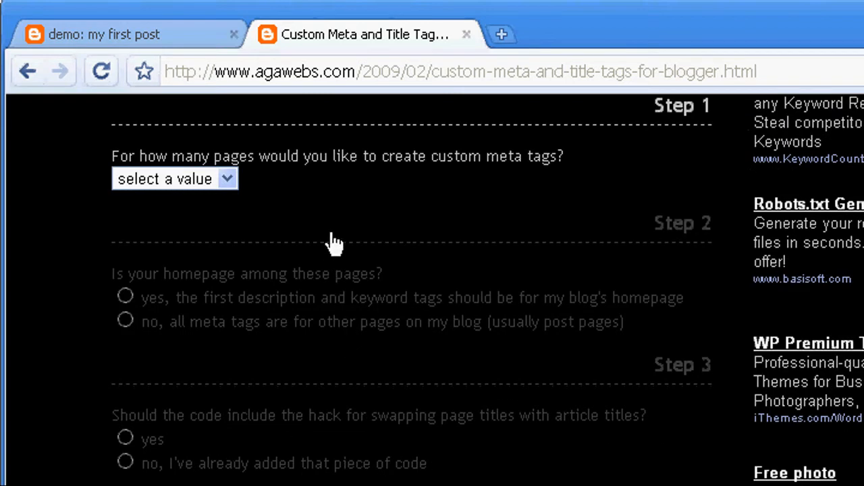
mouse_move(242, 237)
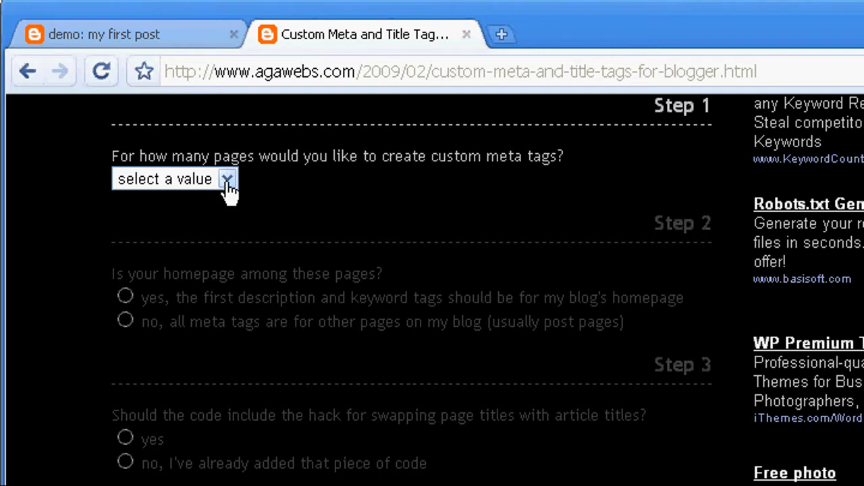
- Choose 2 pages in Step 1 and include the homepage with the title-swapping hack
click(227, 179)
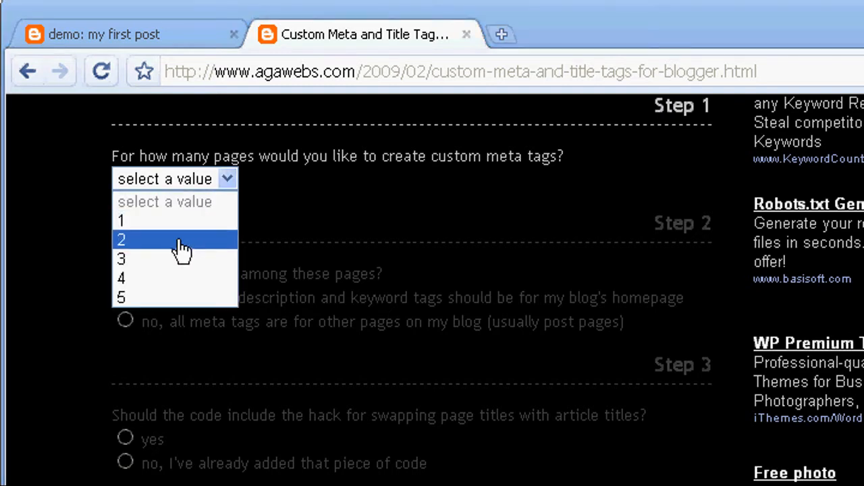
click(122, 241)
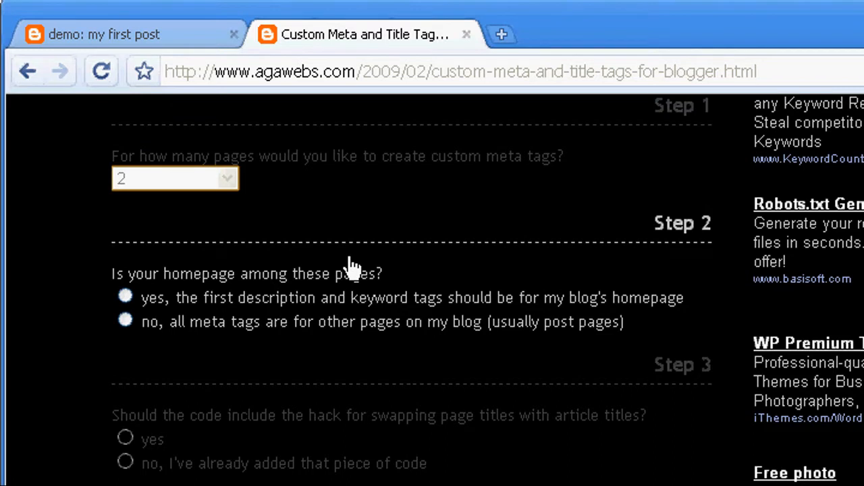
click(124, 297)
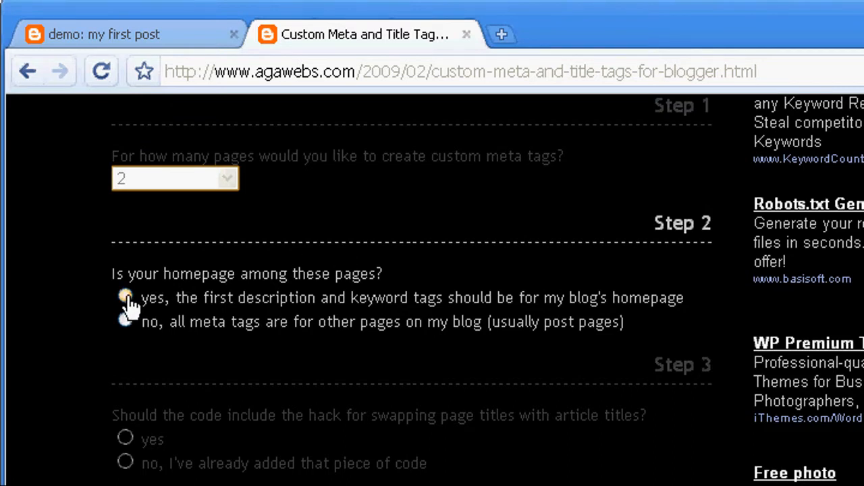
click(124, 298)
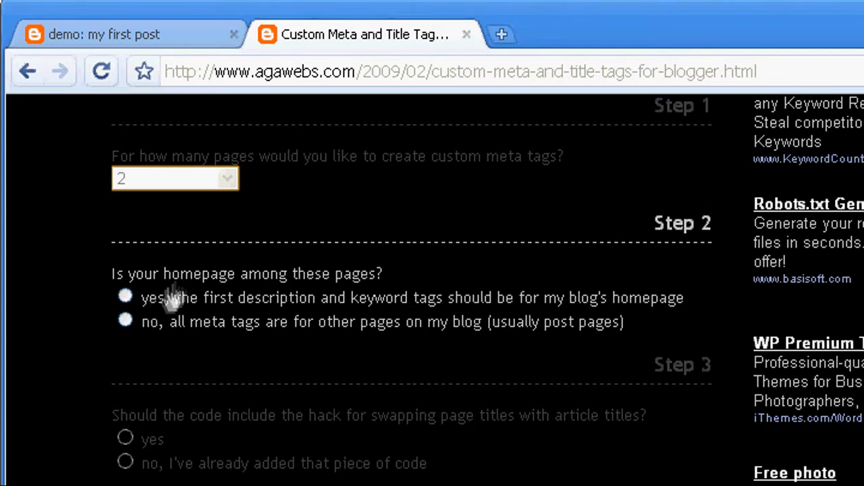
click(124, 297)
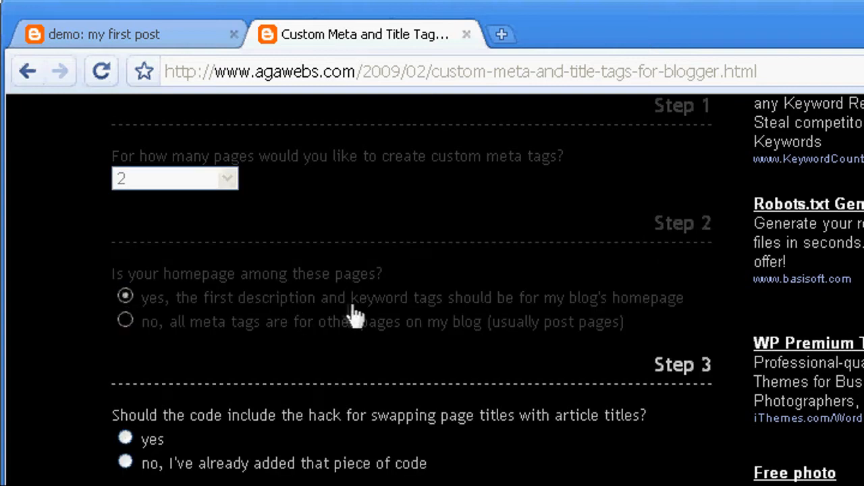
mouse_move(152, 427)
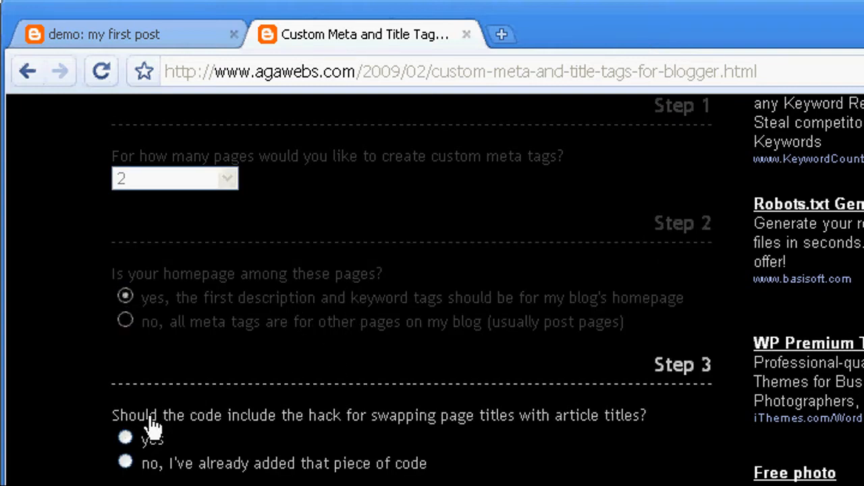
mouse_move(422, 429)
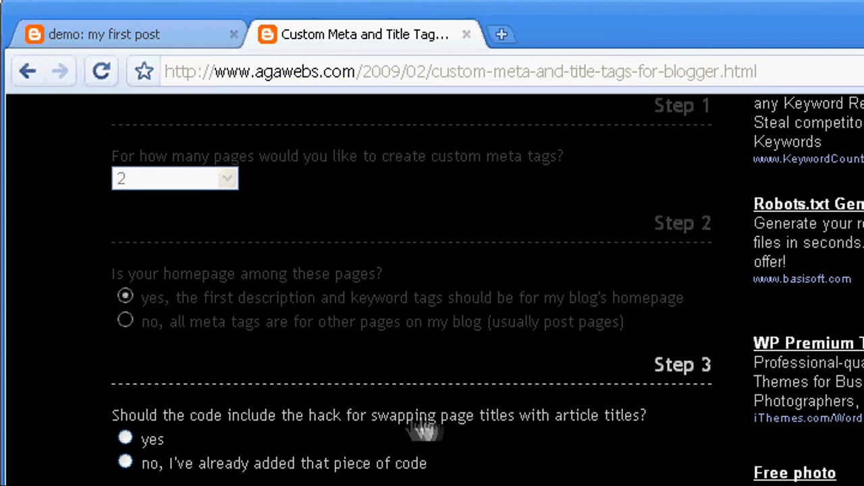
mouse_move(125, 440)
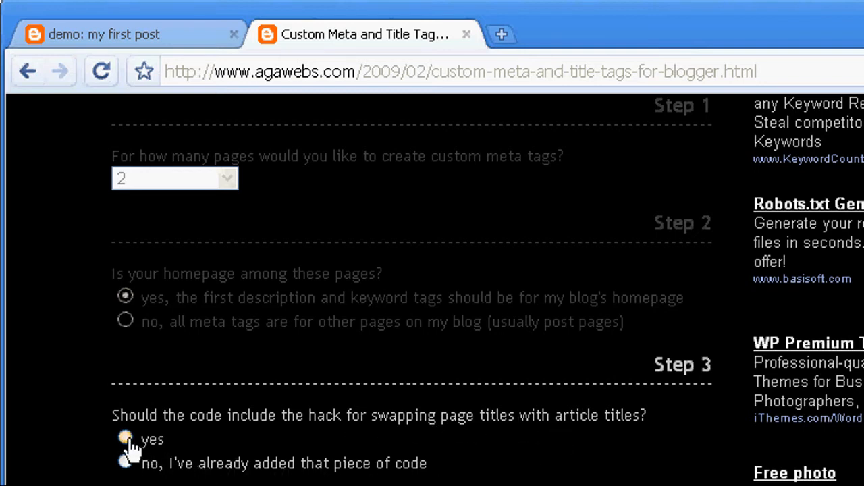
- Select '<post title>' only as the page title format in Step 4
scroll(down, 3)
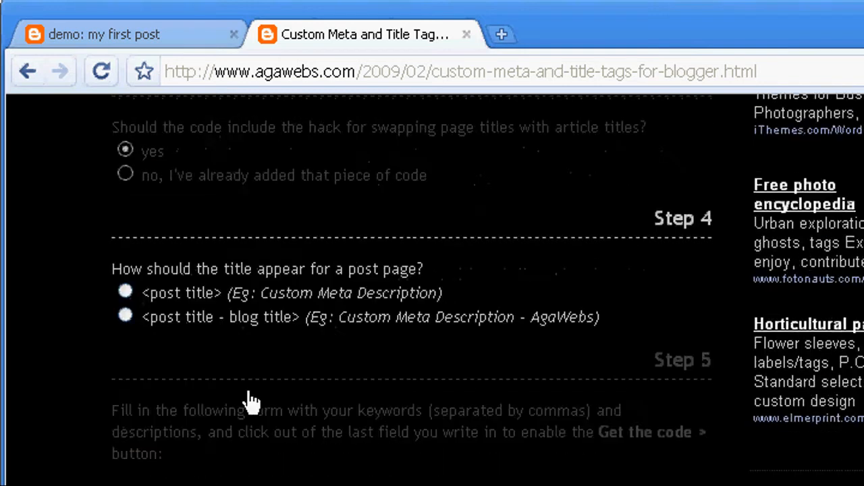
scroll(down, 3)
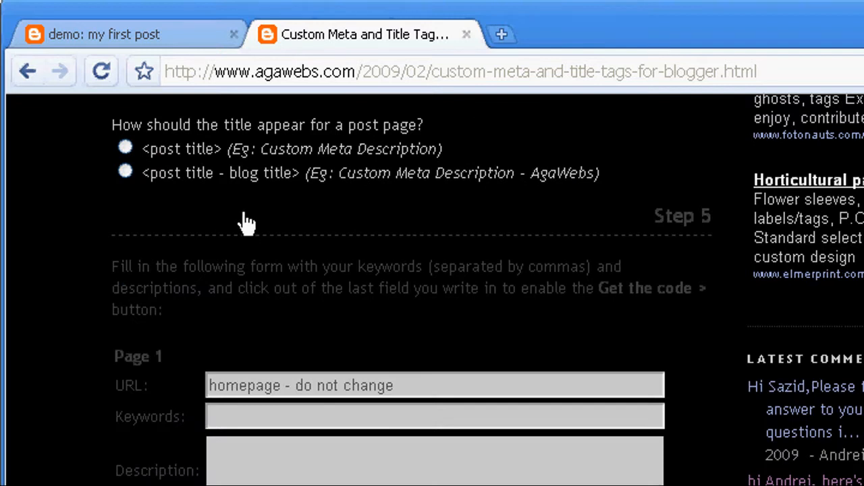
mouse_move(132, 128)
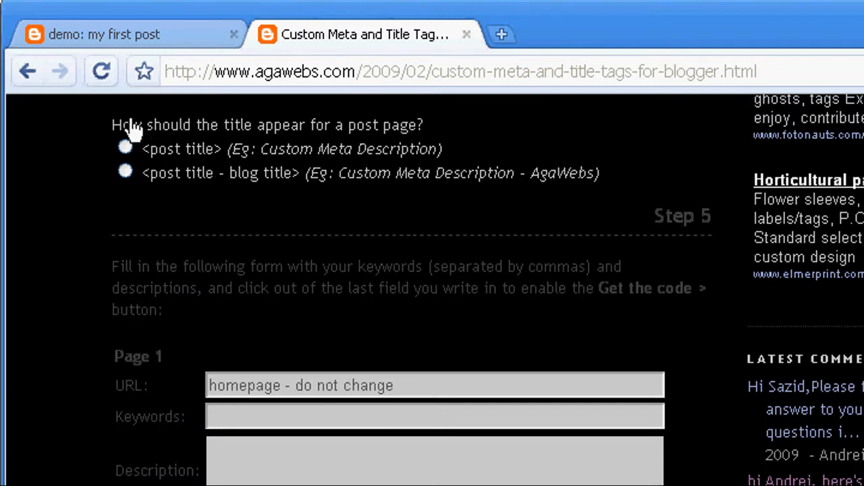
click(126, 149)
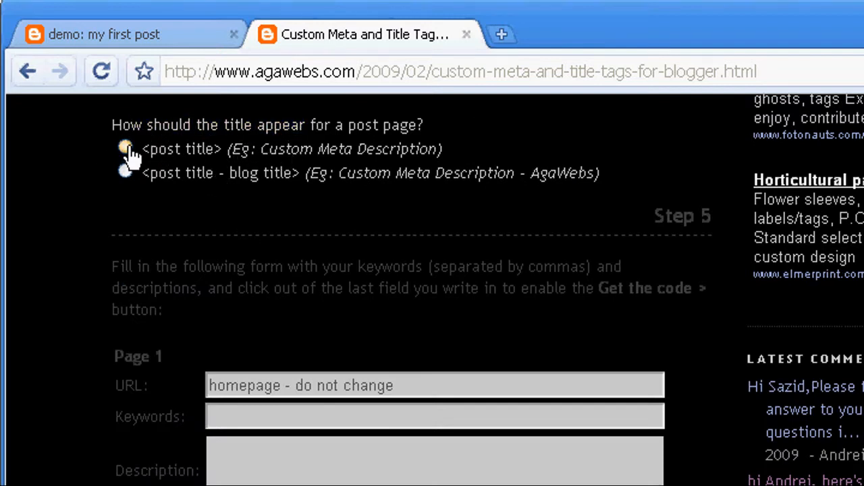
- Bring the Step 5 form into view with the Page 1 Keywords field active
scroll(down, 3)
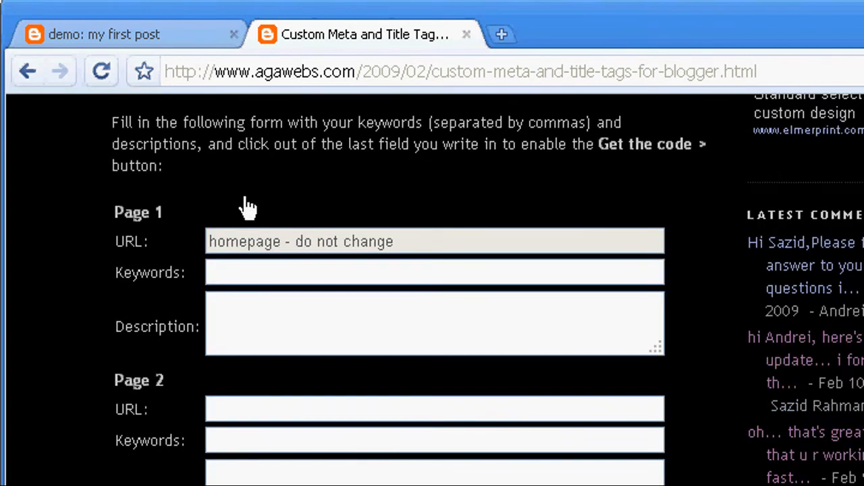
mouse_move(249, 216)
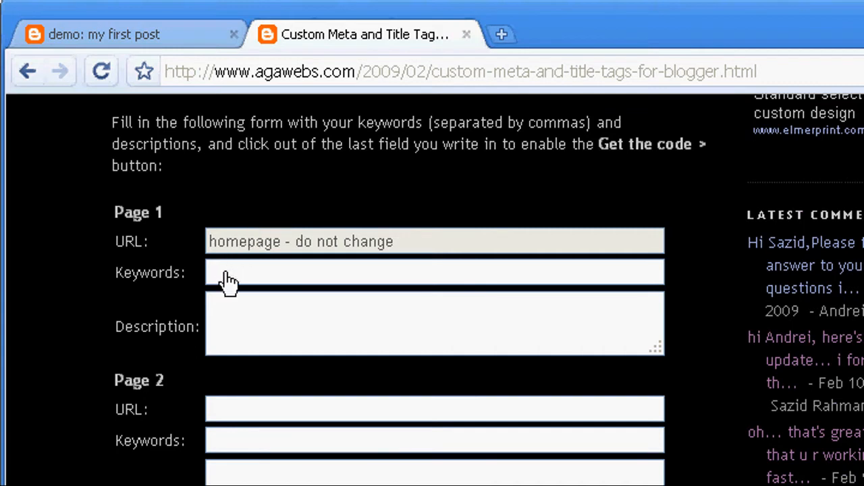
click(432, 273)
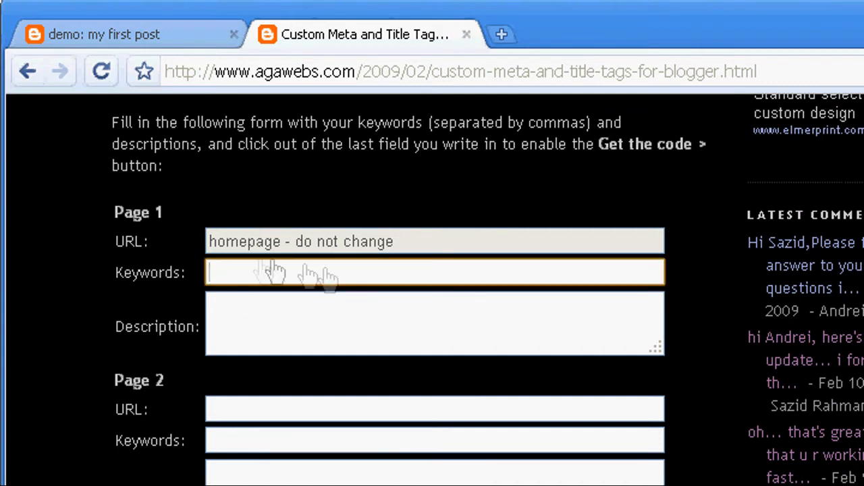
mouse_move(215, 248)
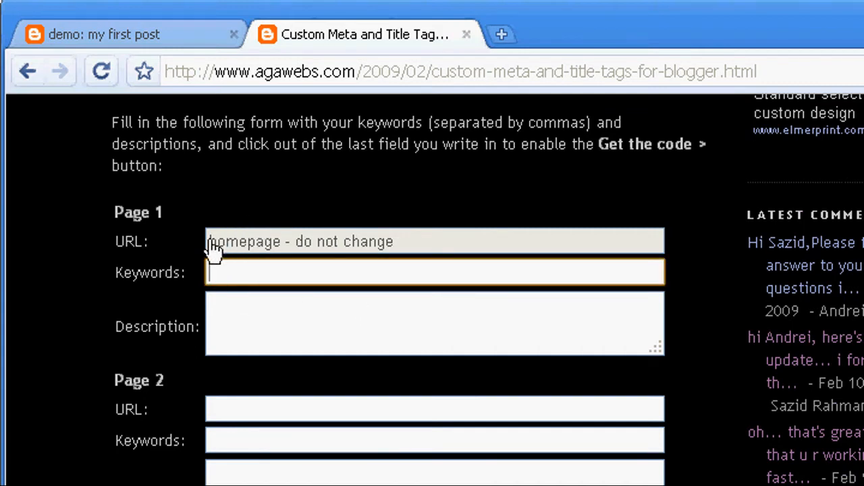
mouse_move(241, 250)
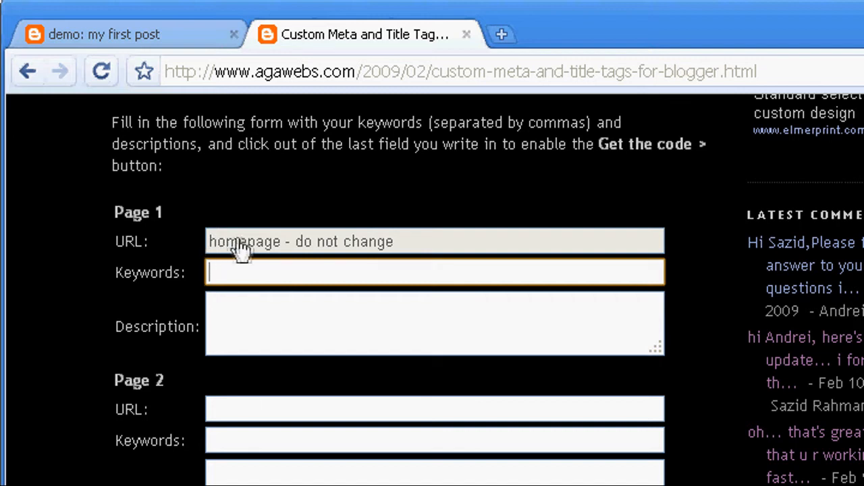
mouse_move(216, 243)
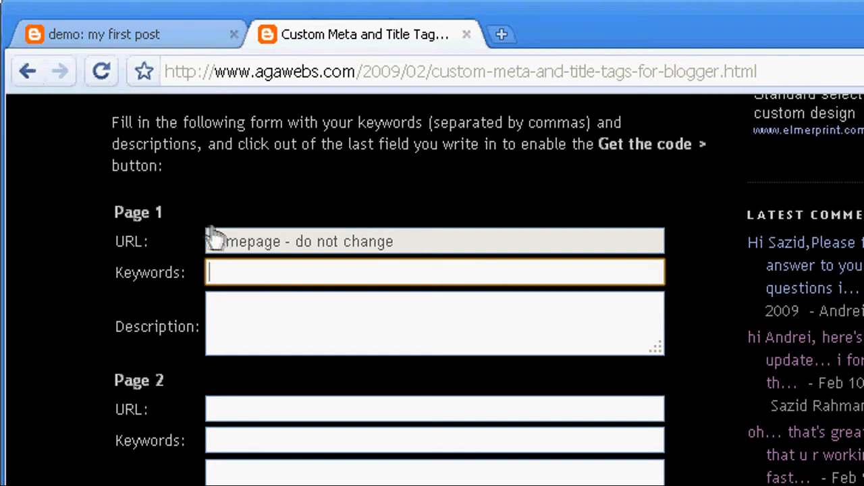
mouse_move(311, 259)
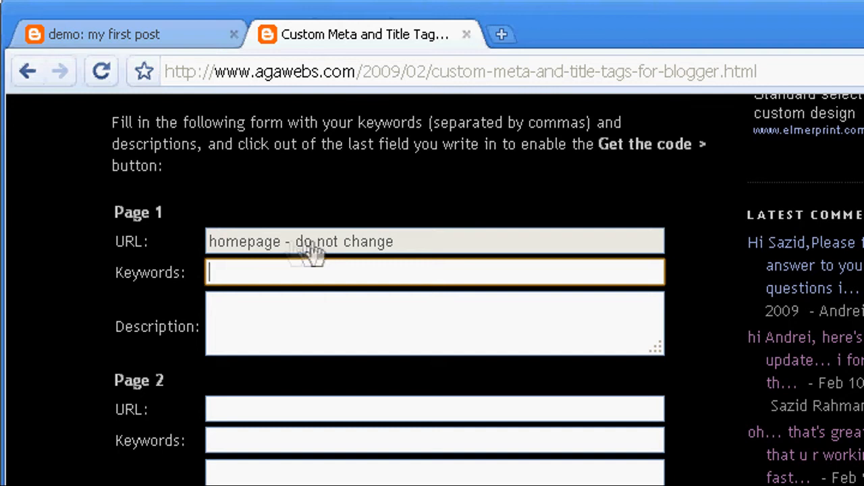
mouse_move(256, 280)
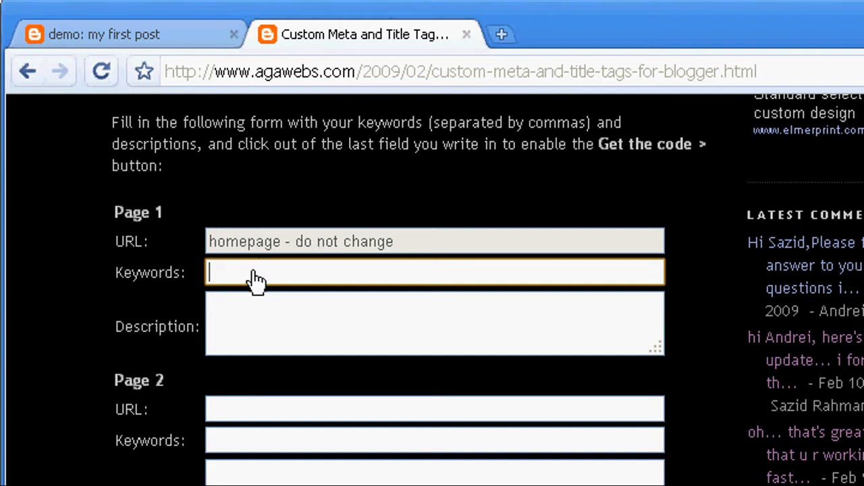
scroll(down, 3)
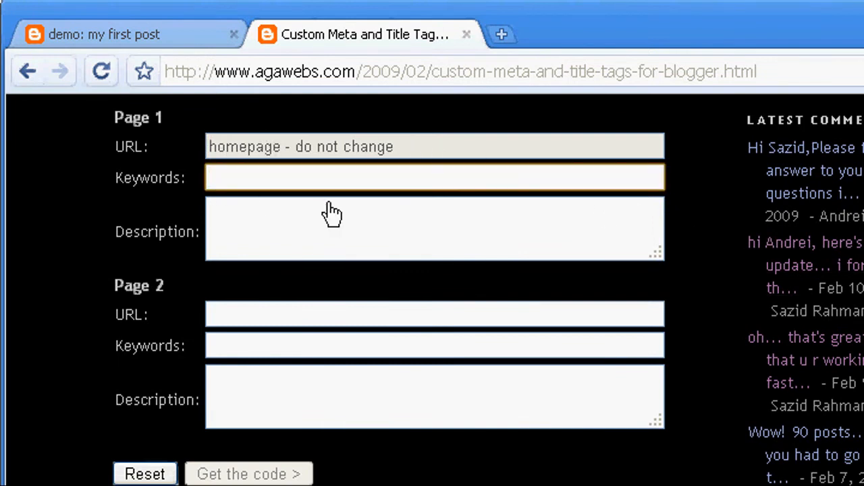
- Enter 'test blog, homepage keyword' as the Page 1 keywords
text(test)
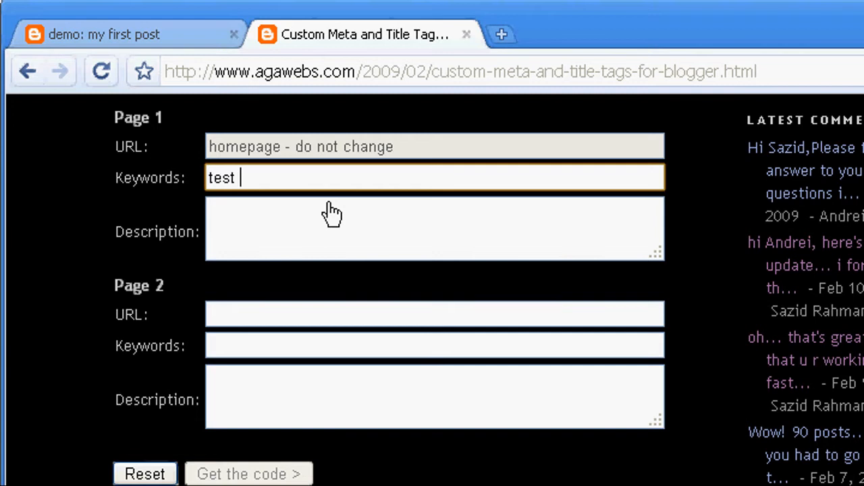
text(blog,)
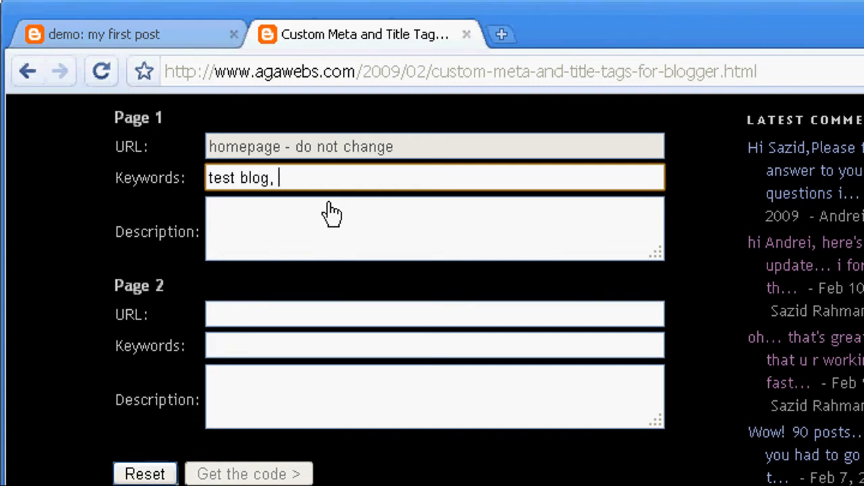
text(homepage)
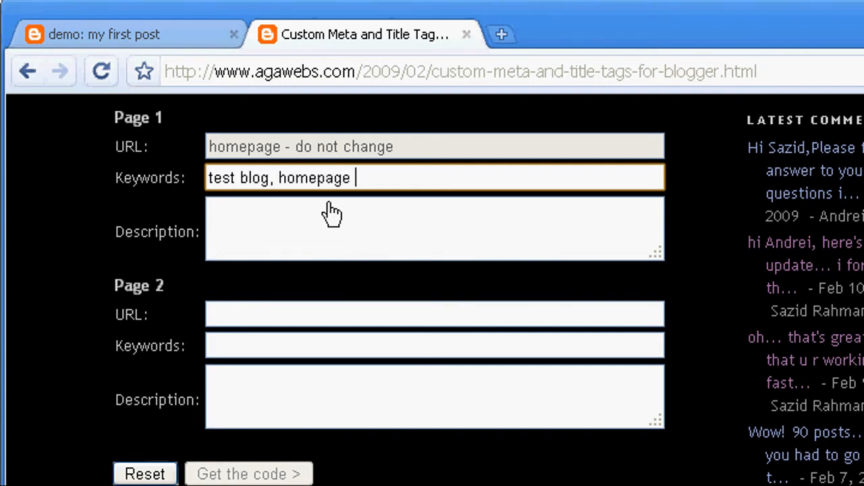
text(keyword)
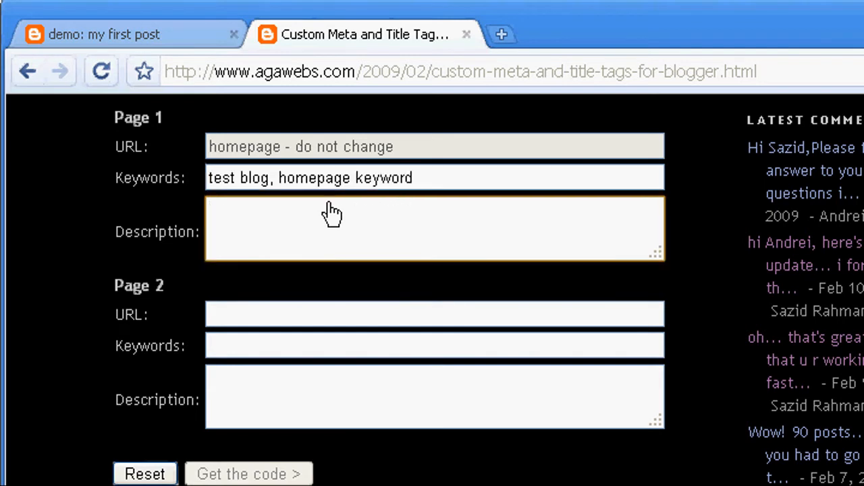
- Enter 'a few words about my blog' as the Page 1 description
text(a)
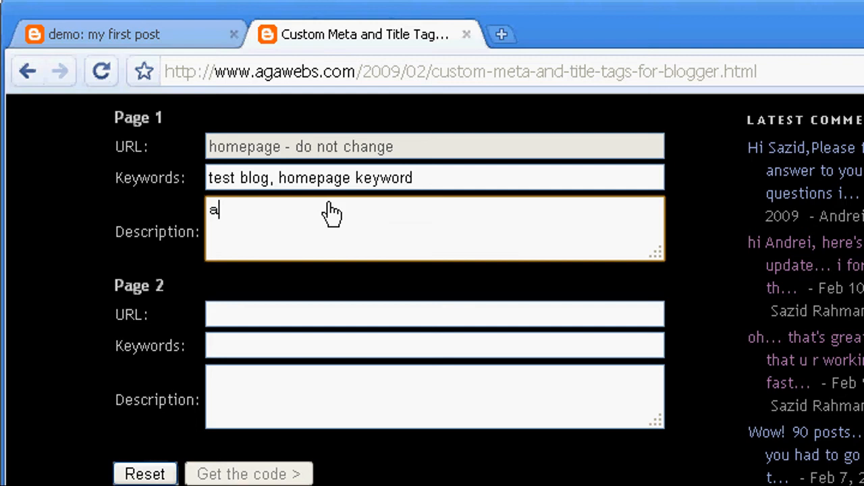
text(few wo)
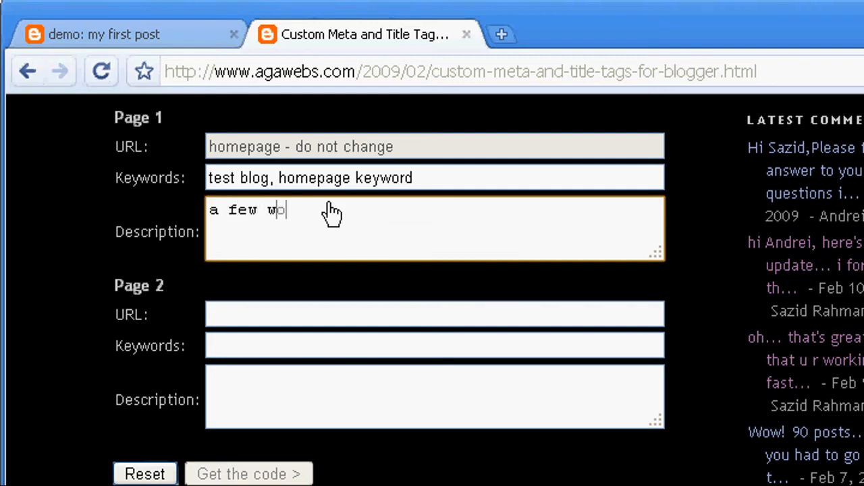
text(rds)
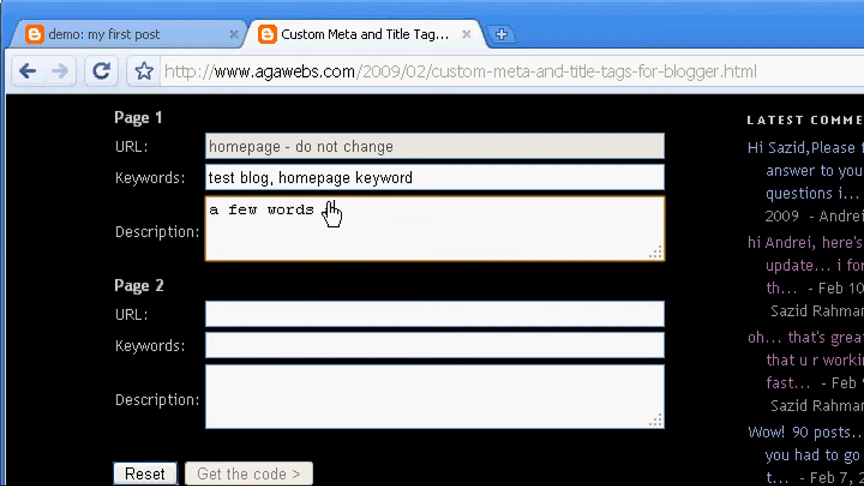
text(about my blog)
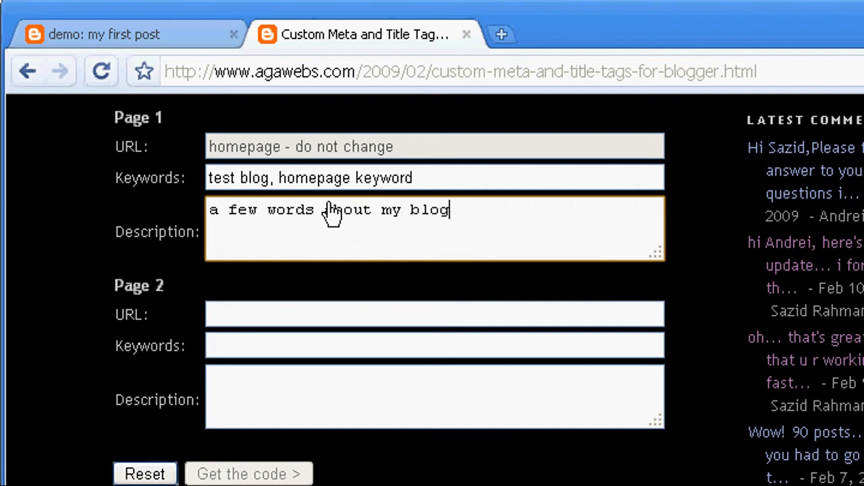
mouse_move(319, 284)
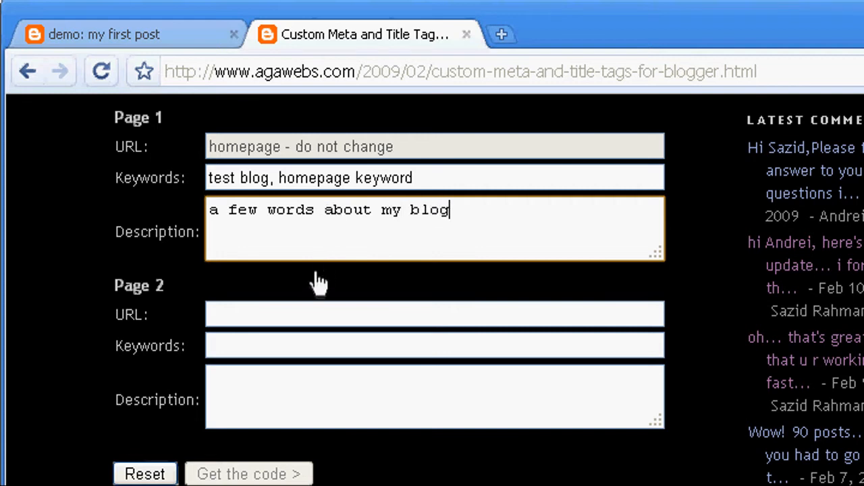
mouse_move(298, 291)
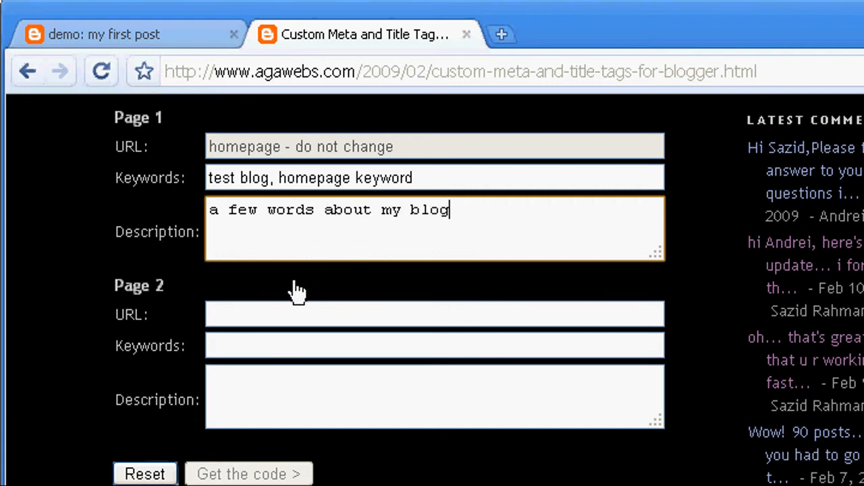
mouse_move(146, 298)
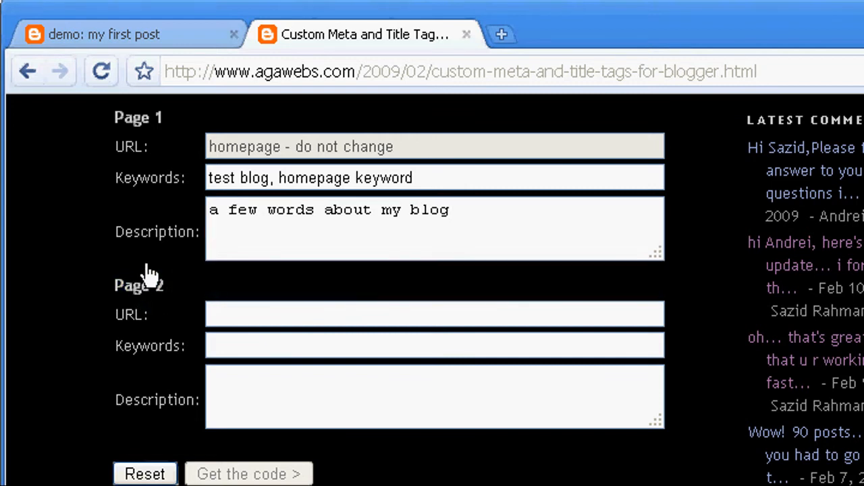
- Copy the 'my first post' address from the blog tab and paste it as the Page 2 URL
click(128, 33)
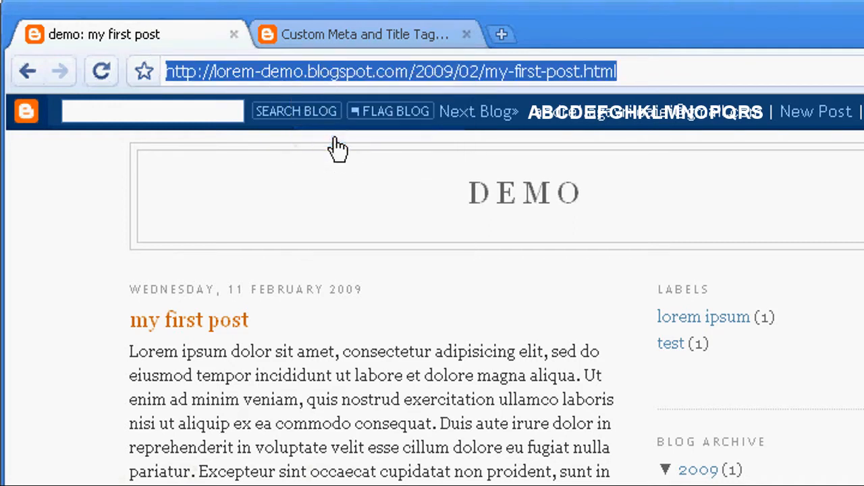
click(365, 35)
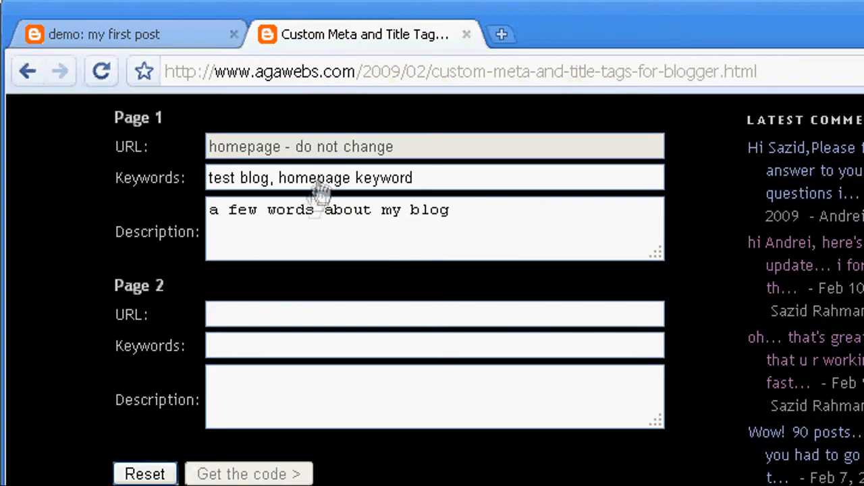
mouse_move(232, 297)
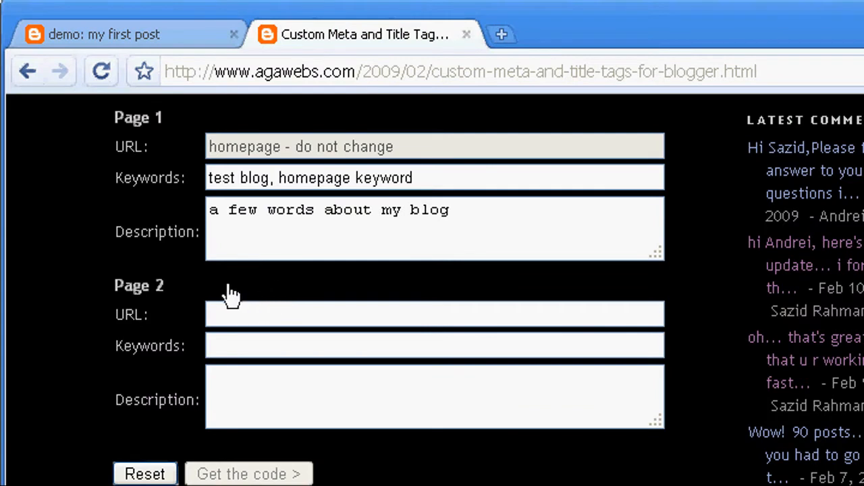
right_click(435, 314)
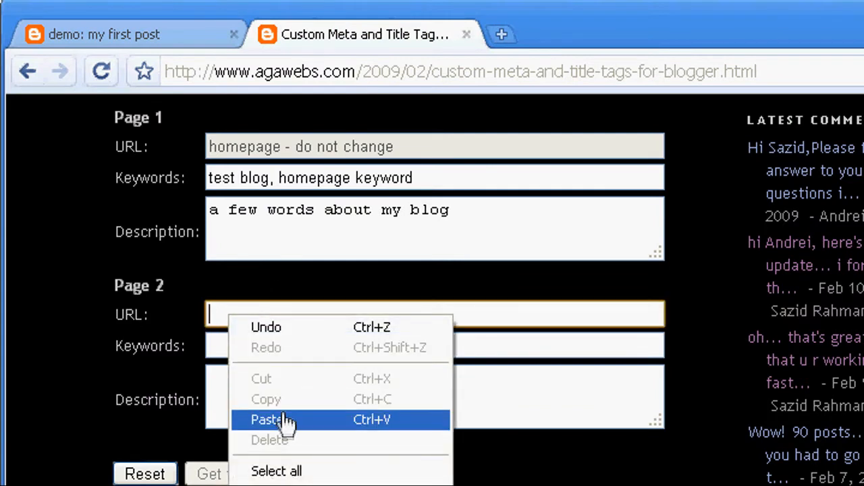
click(265, 418)
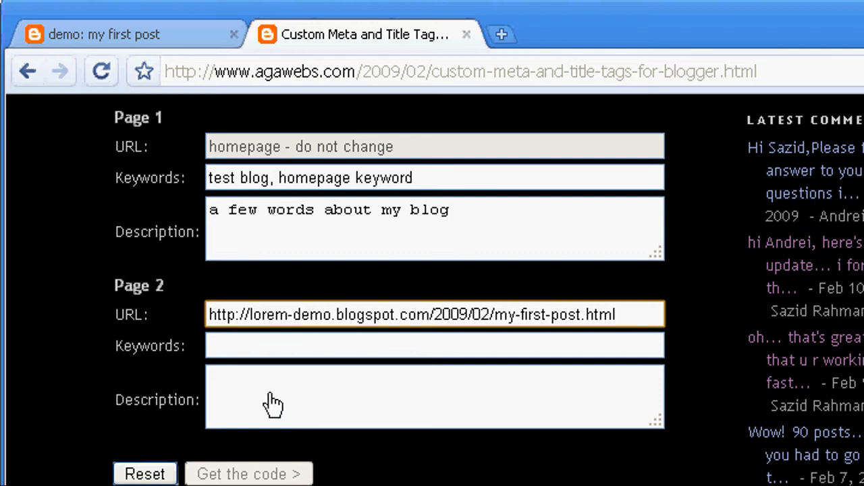
- Enter 'keyword 1, keyword 2' and a placeholder description for Page 2
click(435, 346)
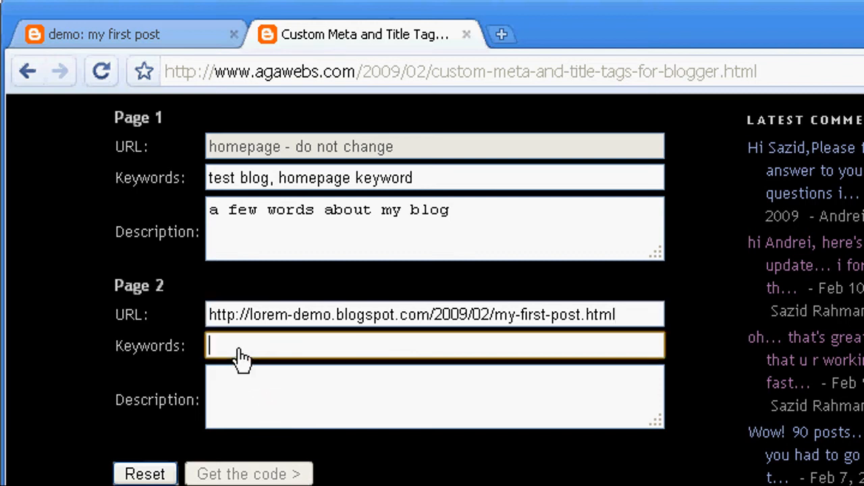
text(keywo)
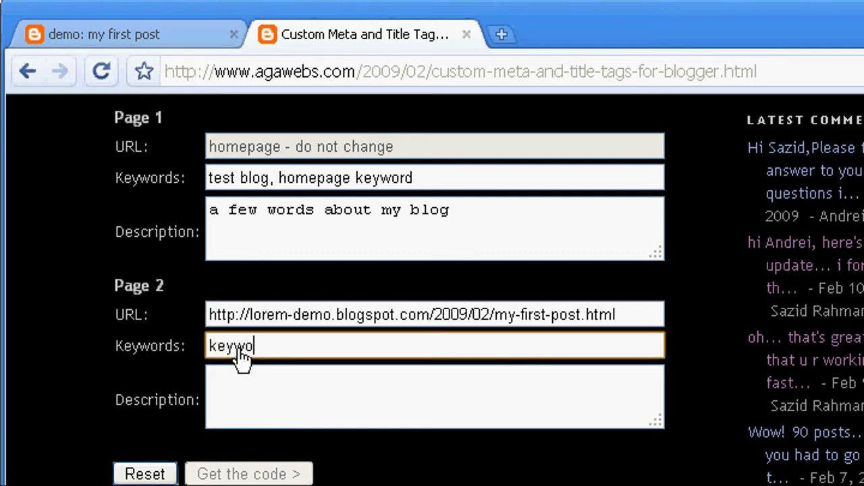
text(rd 1,)
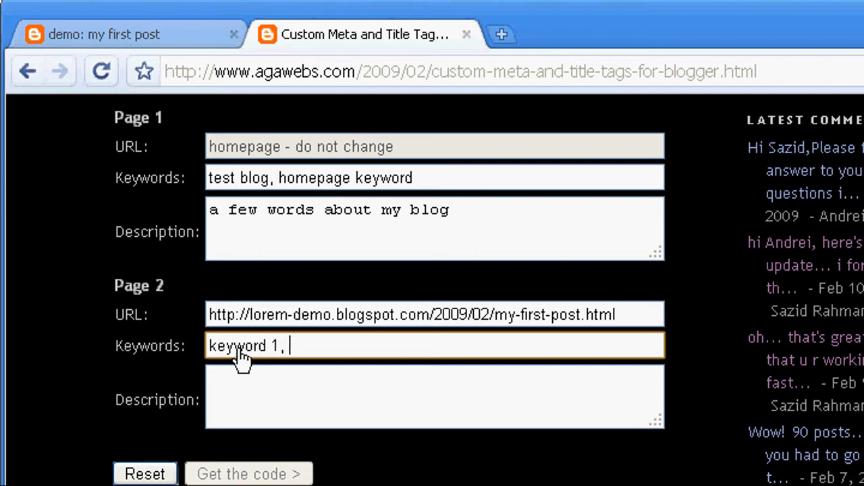
text(keyword 2)
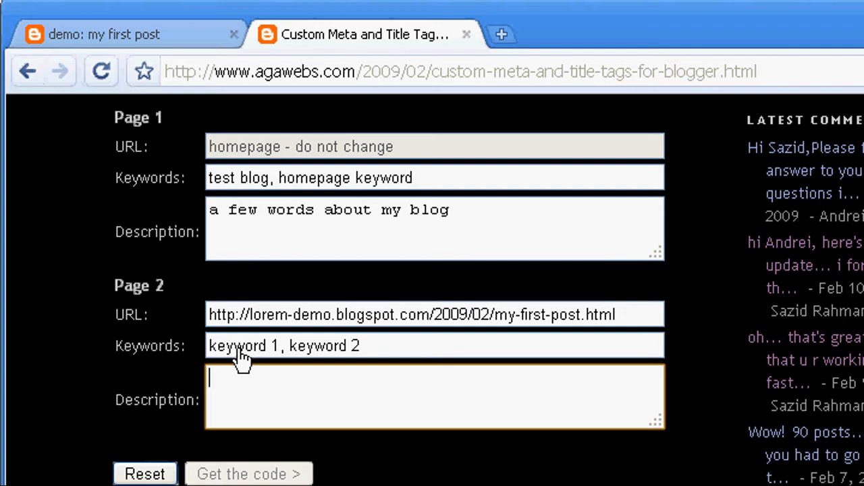
text(decrip)
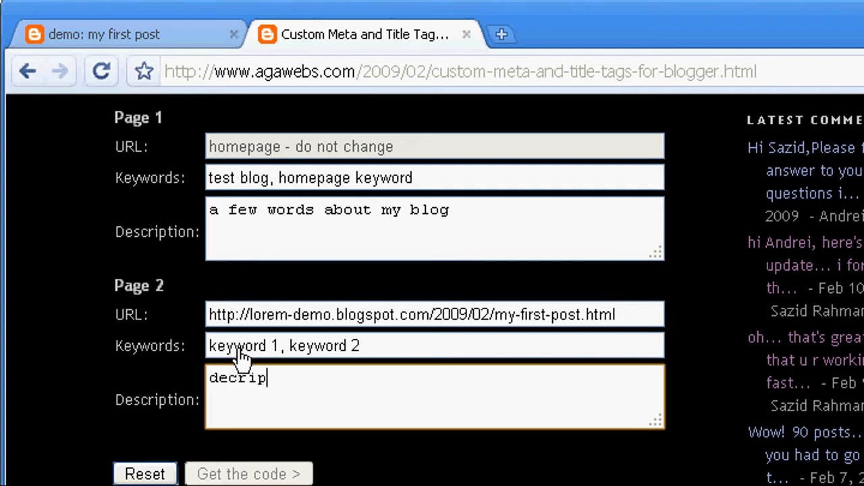
text(tion)
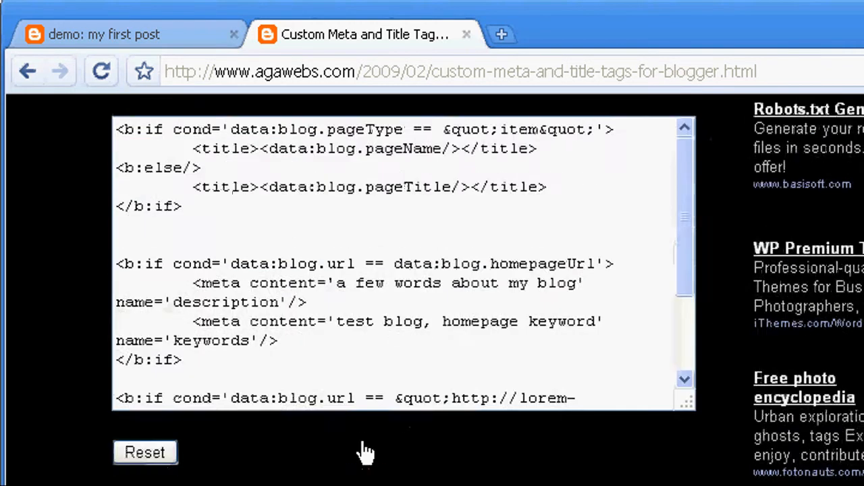
- Copy the generated title and meta tag code from the Step 6 code box
scroll(up, 3)
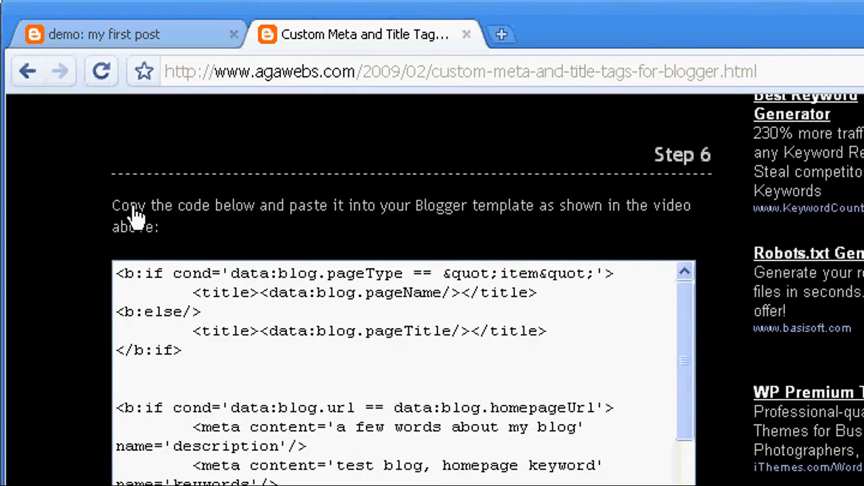
right_click(257, 331)
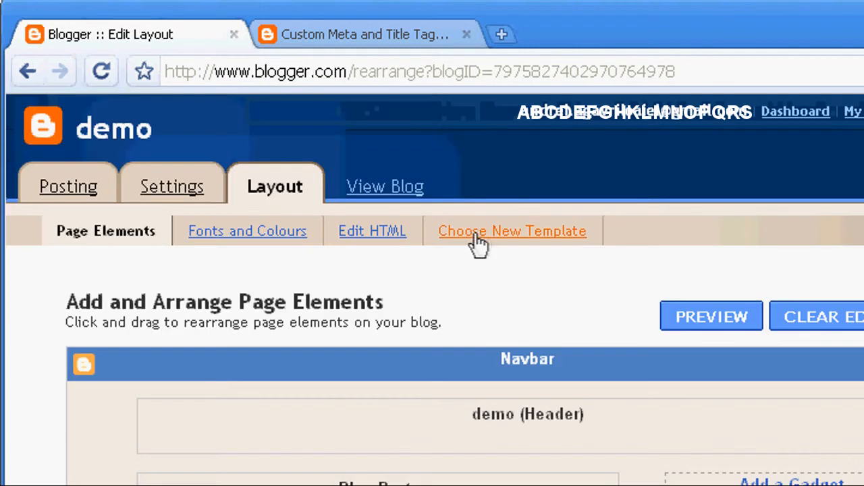
mouse_move(276, 186)
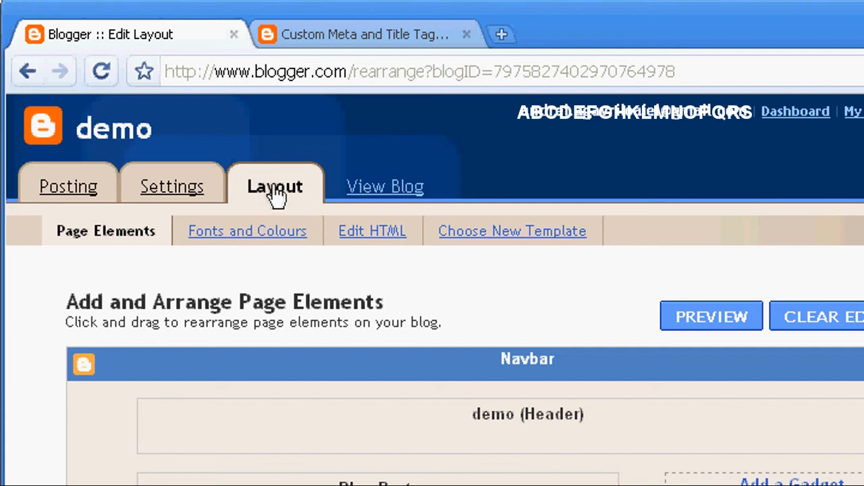
mouse_move(277, 209)
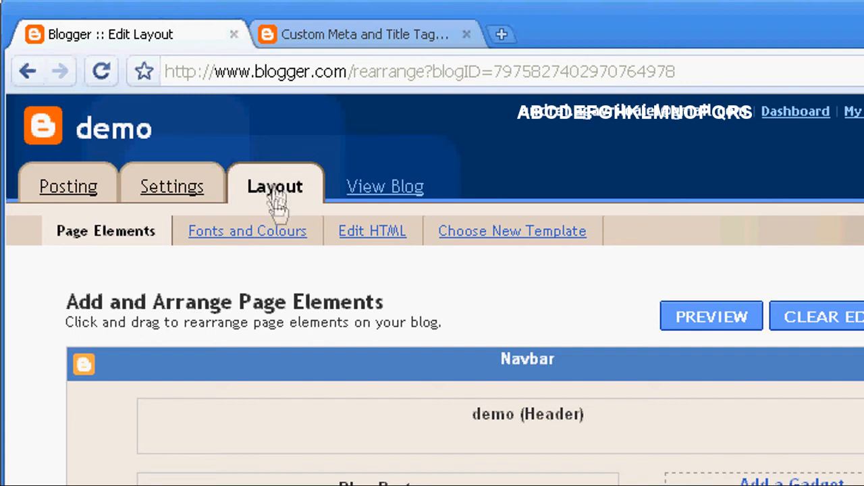
- Edit the template HTML and locate the existing <title> line in the head section
click(372, 231)
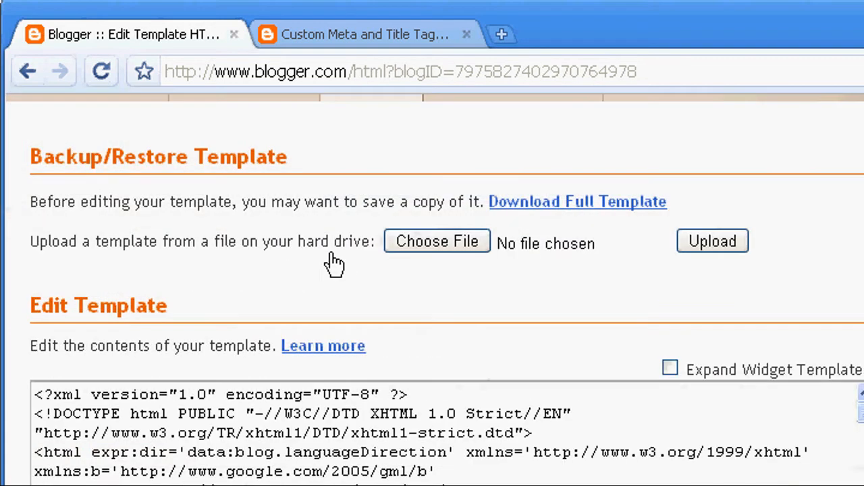
scroll(down, 3)
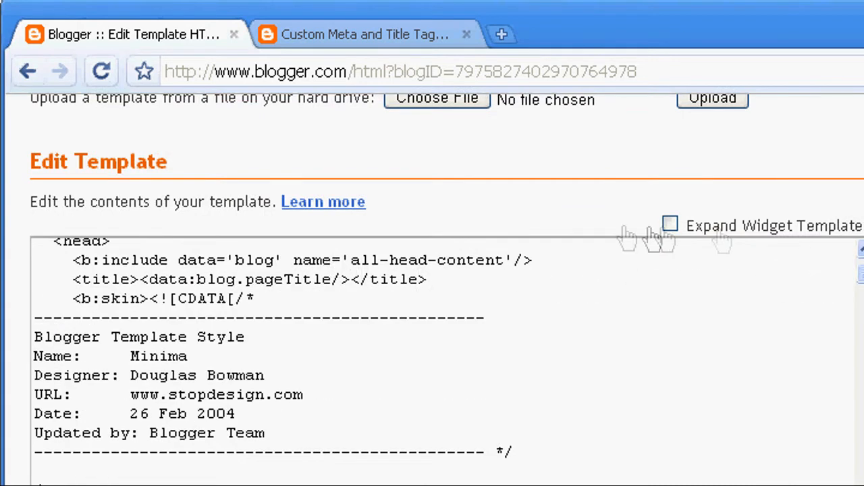
mouse_move(78, 290)
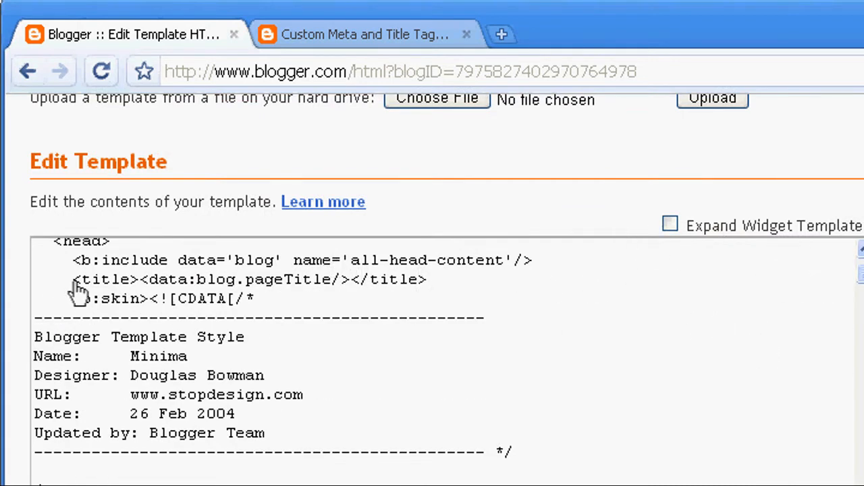
double_click(105, 278)
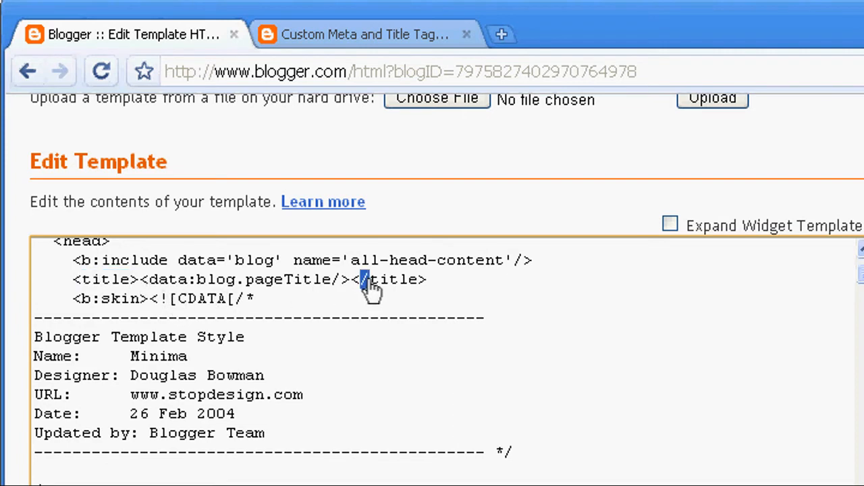
double_click(391, 278)
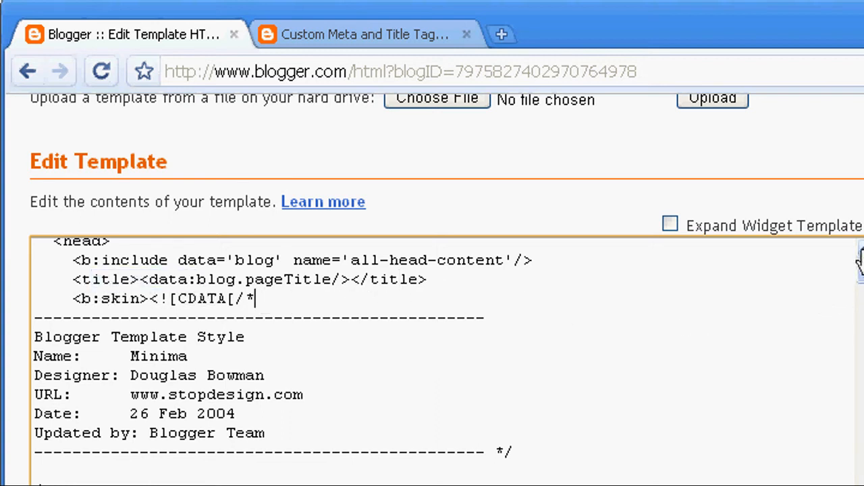
- Paste the generated conditional title and meta code over the selected <title> line
scroll(up, 3)
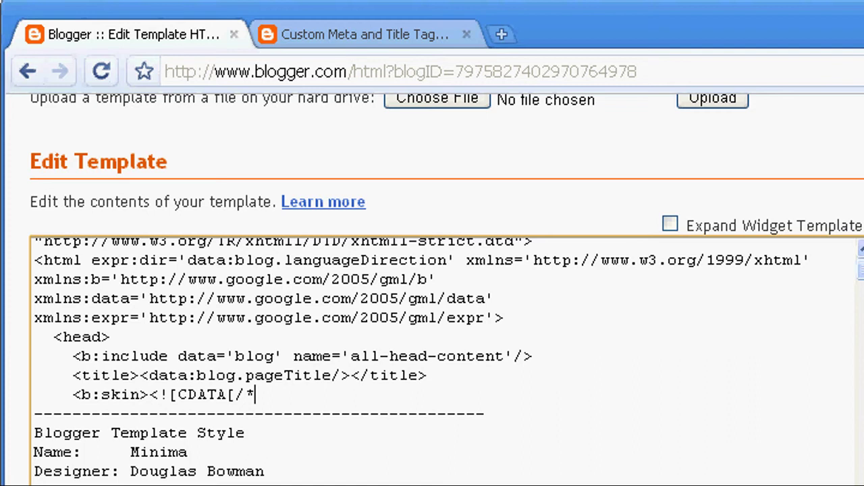
scroll(down, 3)
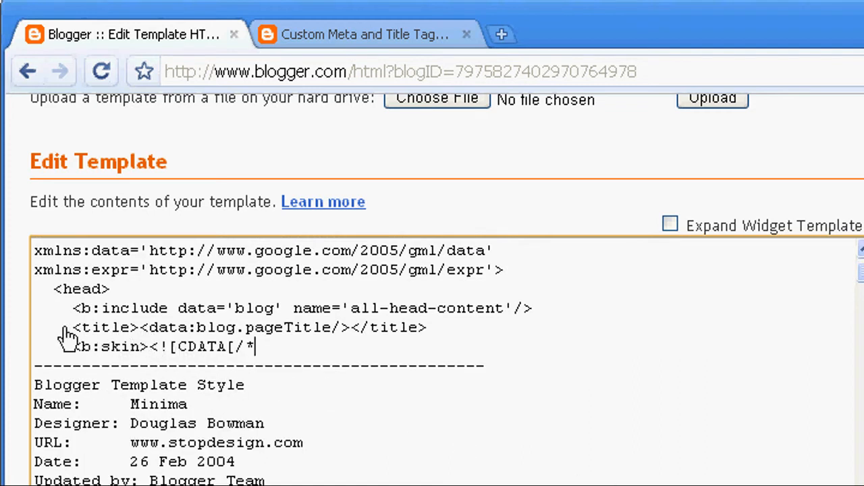
double_click(101, 329)
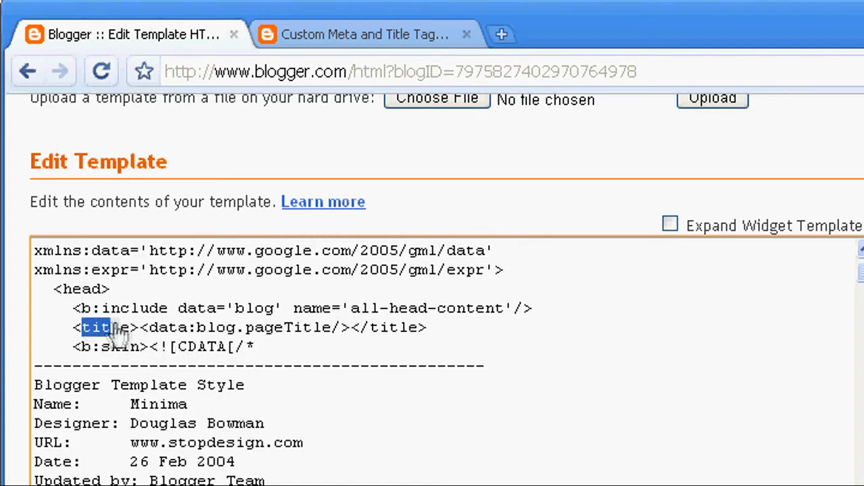
drag(84, 328, 418, 328)
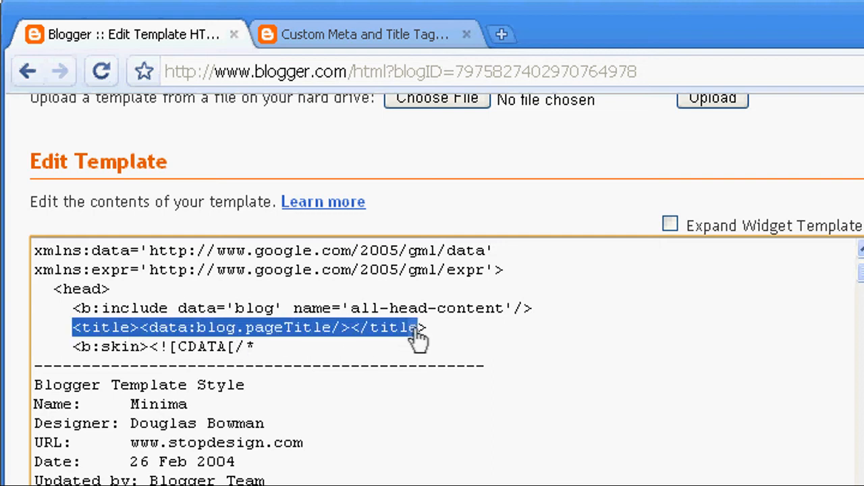
right_click(418, 328)
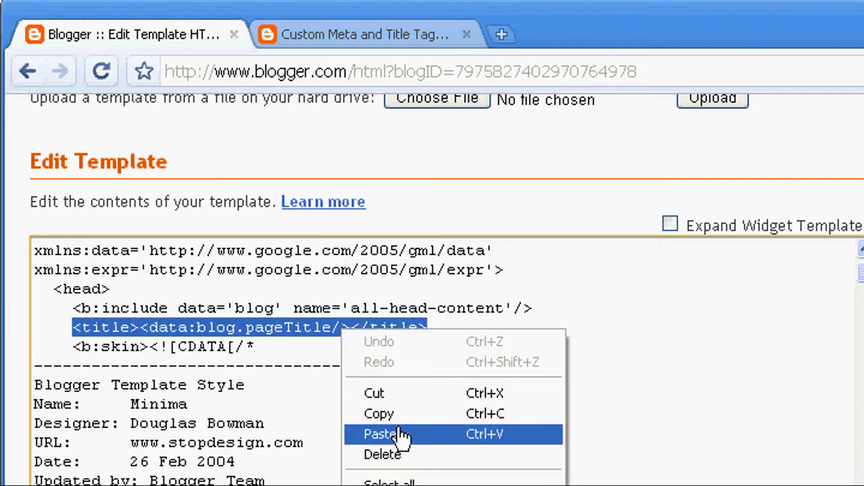
click(382, 435)
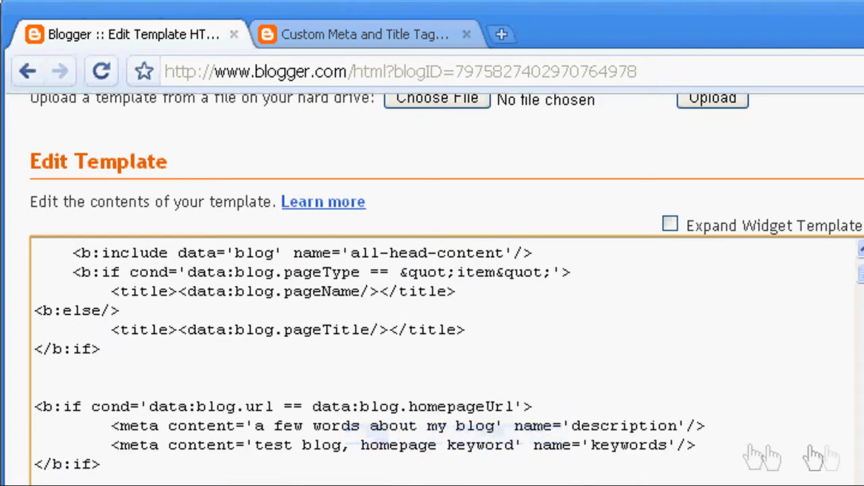
- Select the placeholder comment marking where future meta tags go
scroll(down, 3)
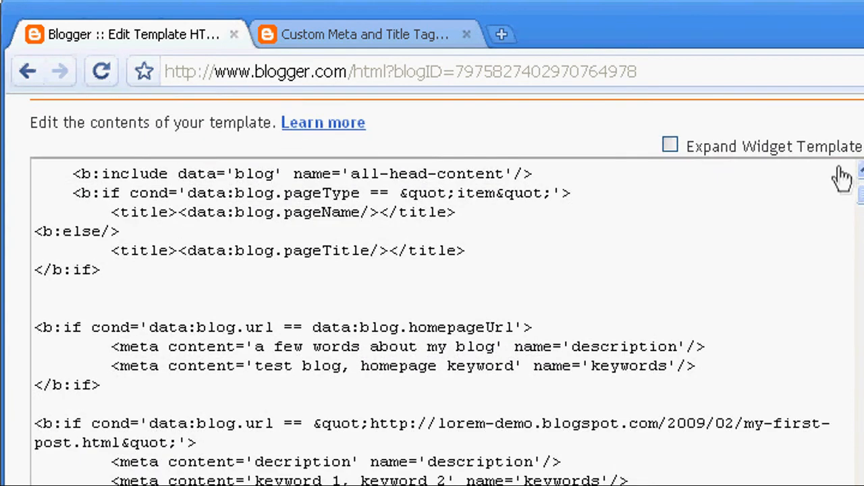
scroll(down, 3)
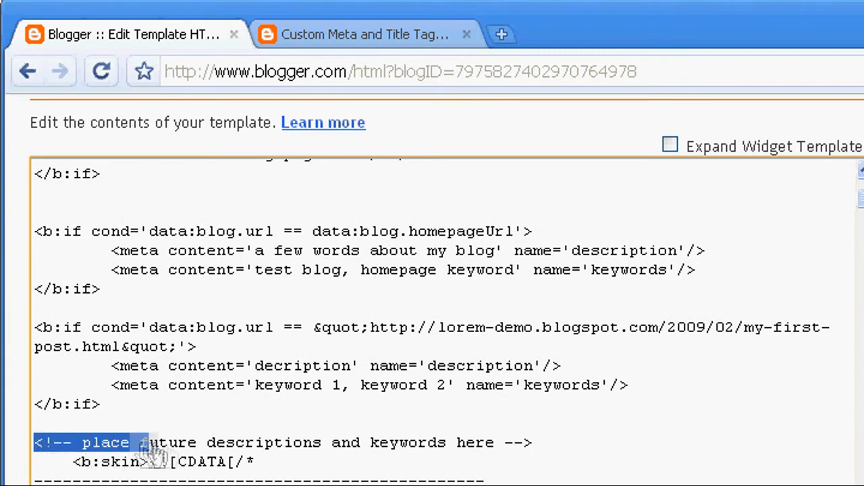
drag(142, 443, 533, 443)
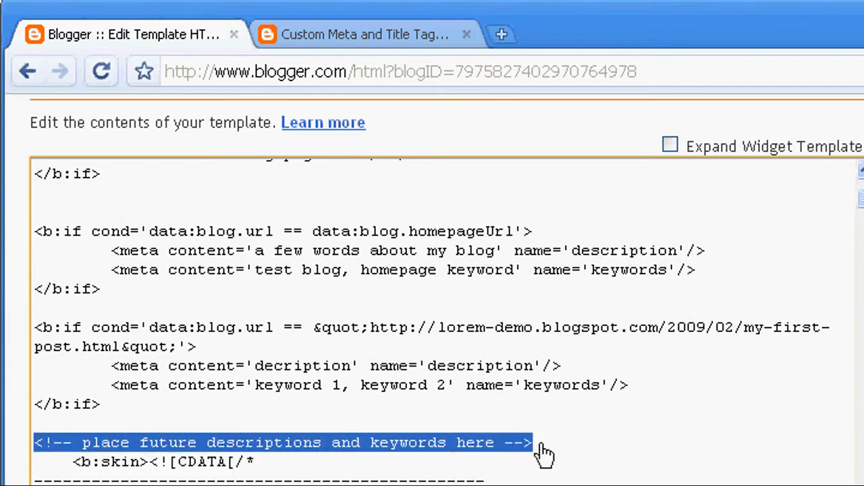
mouse_move(535, 448)
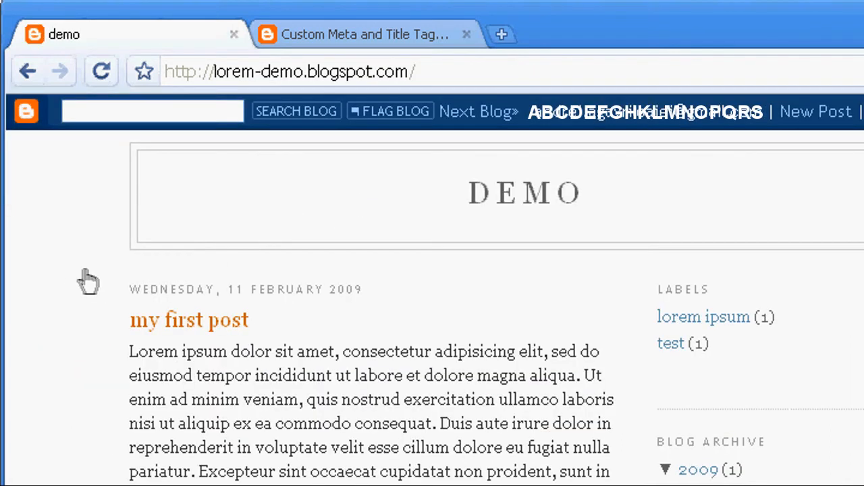
mouse_move(70, 296)
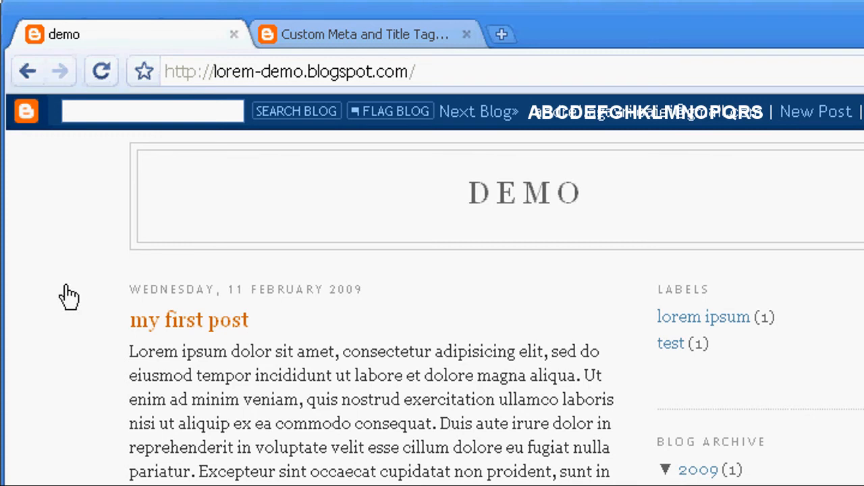
- View the blog homepage's page source to see its description and keywords meta tags
right_click(70, 295)
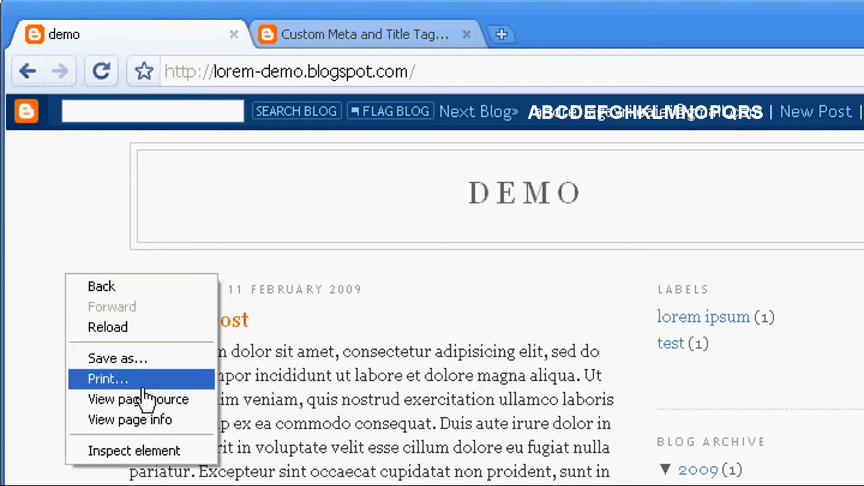
mouse_move(138, 400)
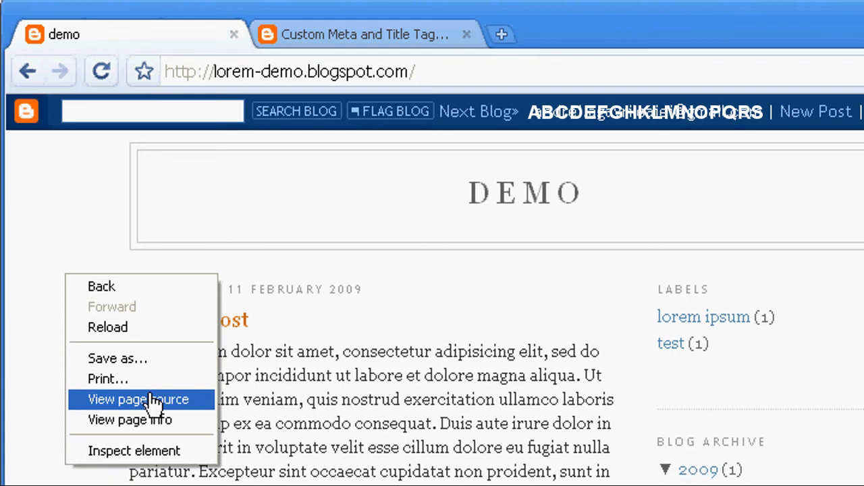
click(138, 400)
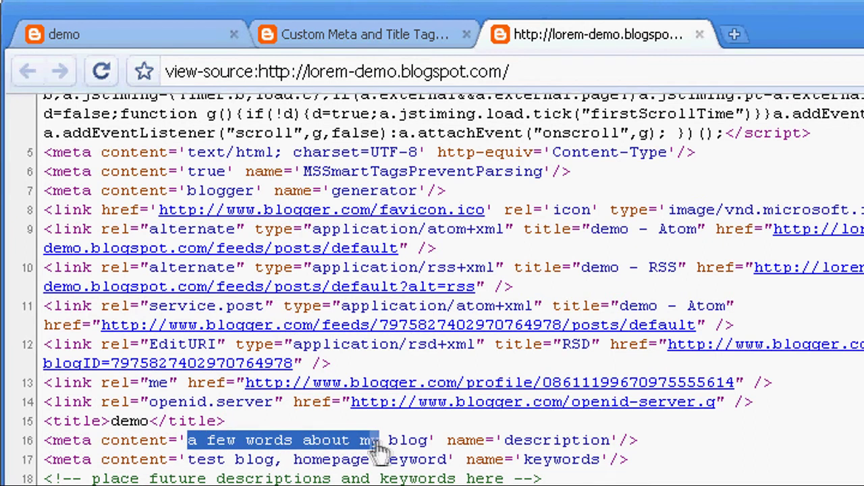
mouse_move(196, 462)
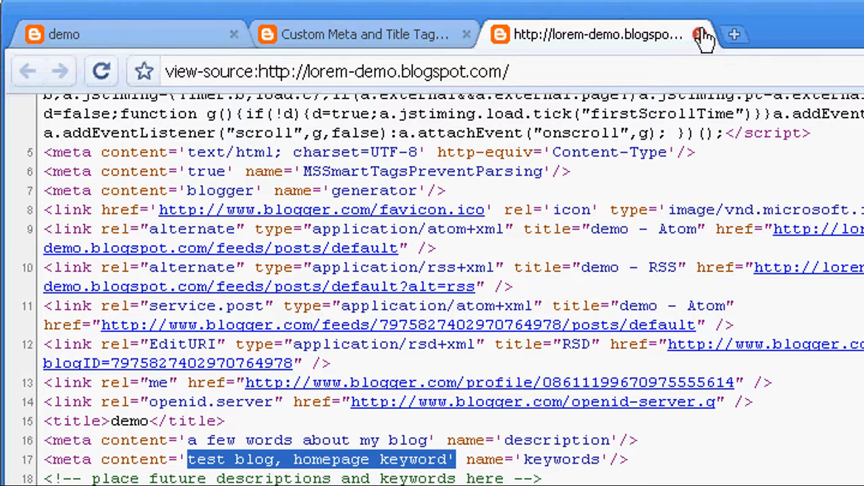
- View the 'my first post' page source, highlight its keywords value, and return to the post
click(700, 35)
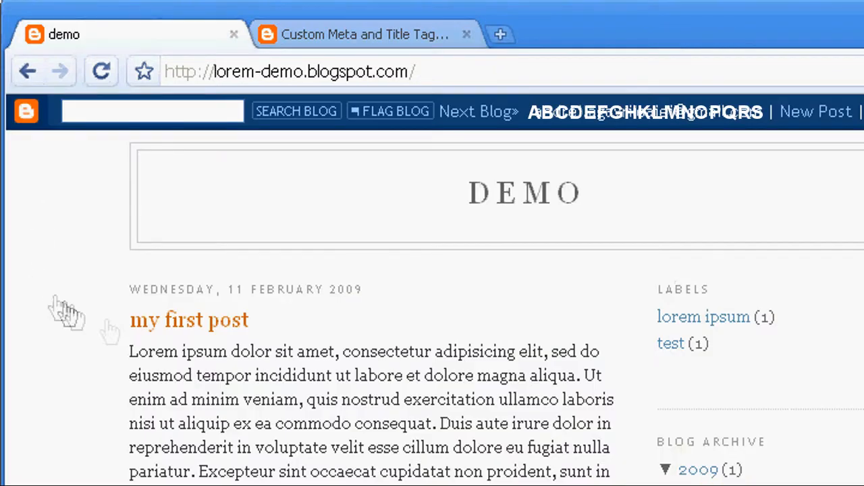
click(189, 319)
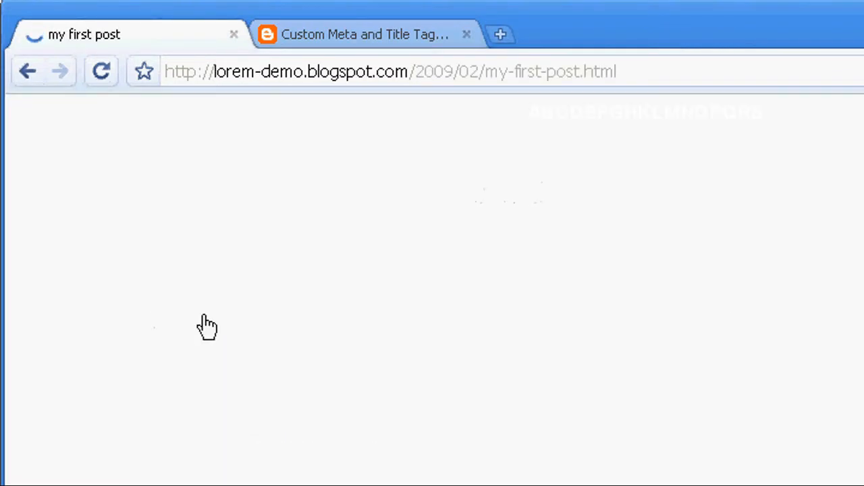
right_click(208, 329)
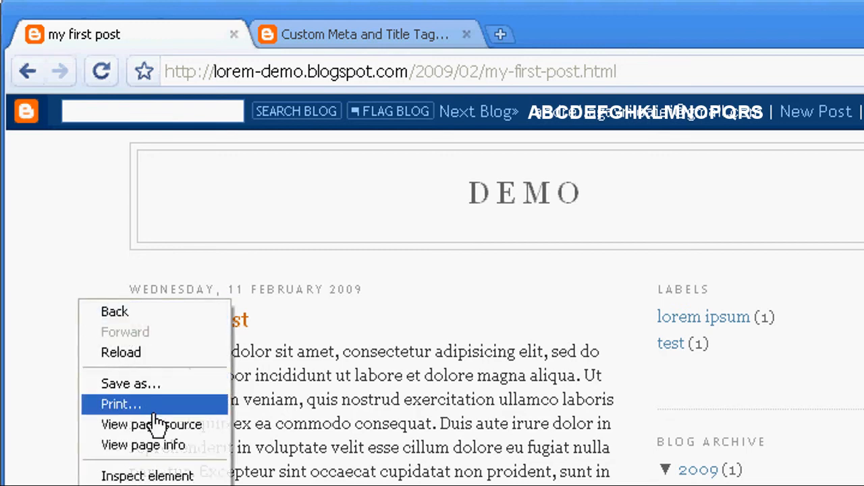
click(152, 424)
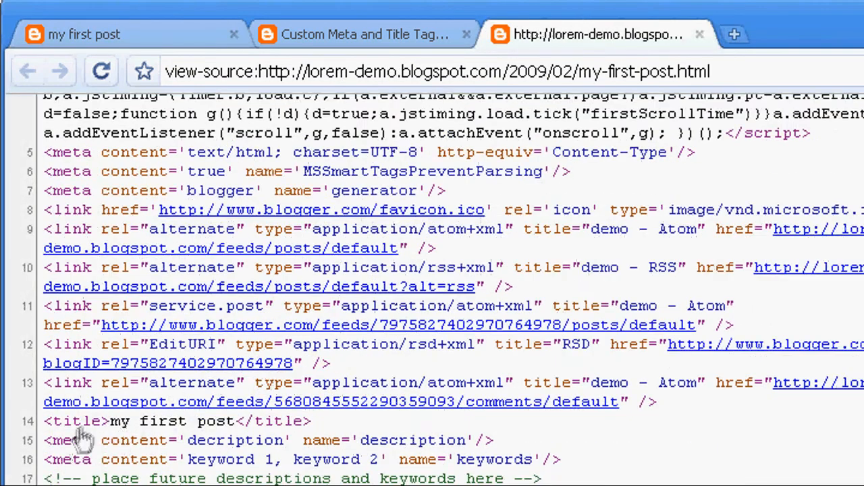
double_click(162, 421)
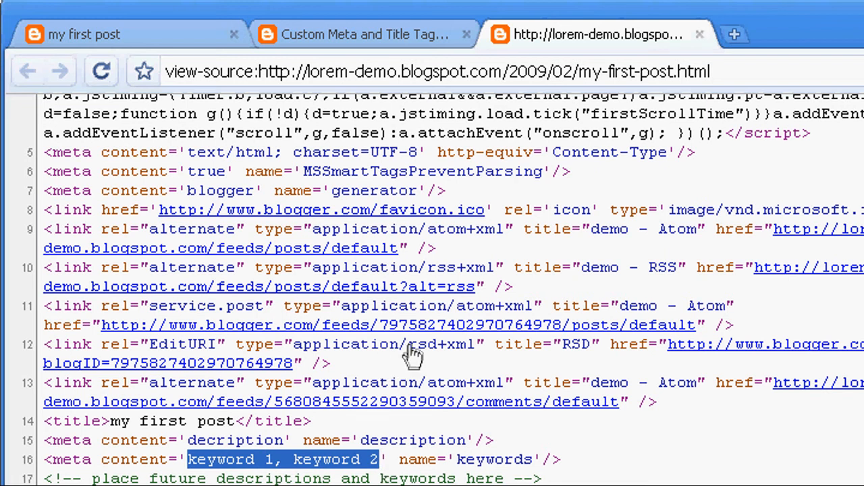
mouse_move(700, 35)
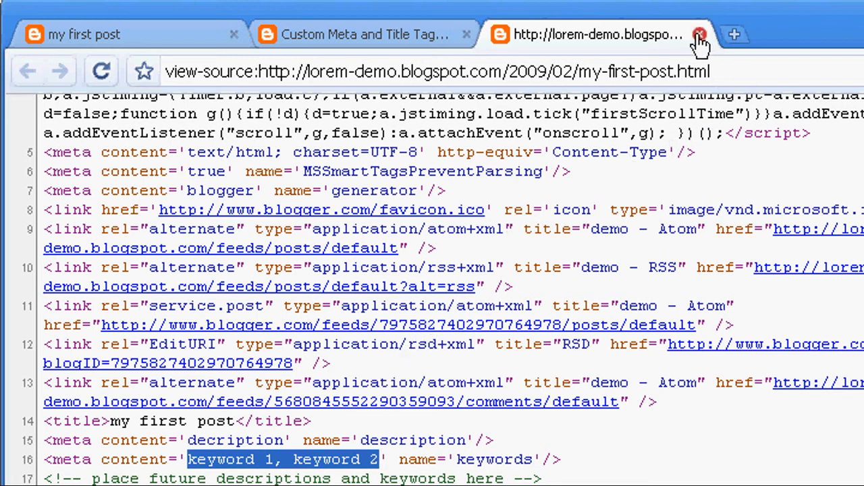
click(699, 35)
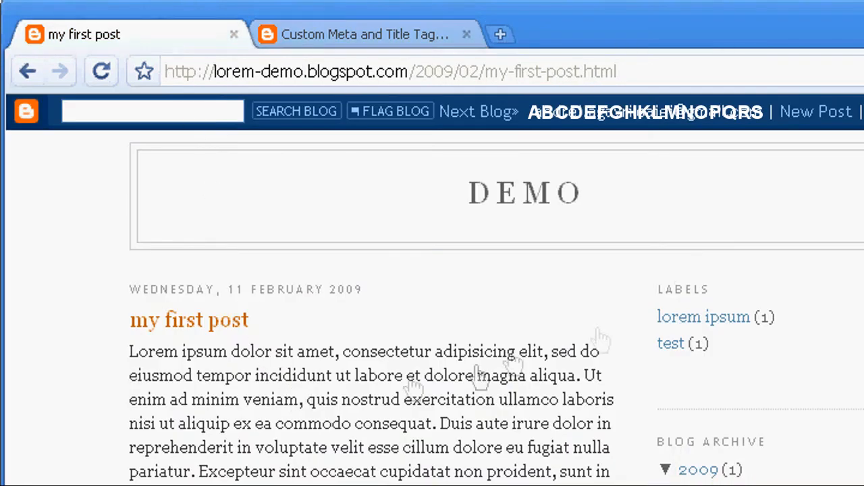
- Create a post titled 'second article' with body 'text, text, blah' and publish it
click(813, 110)
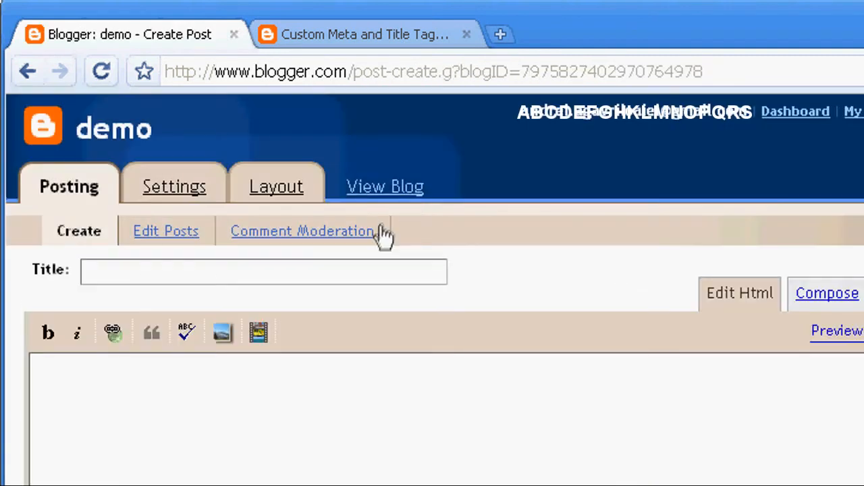
mouse_move(318, 283)
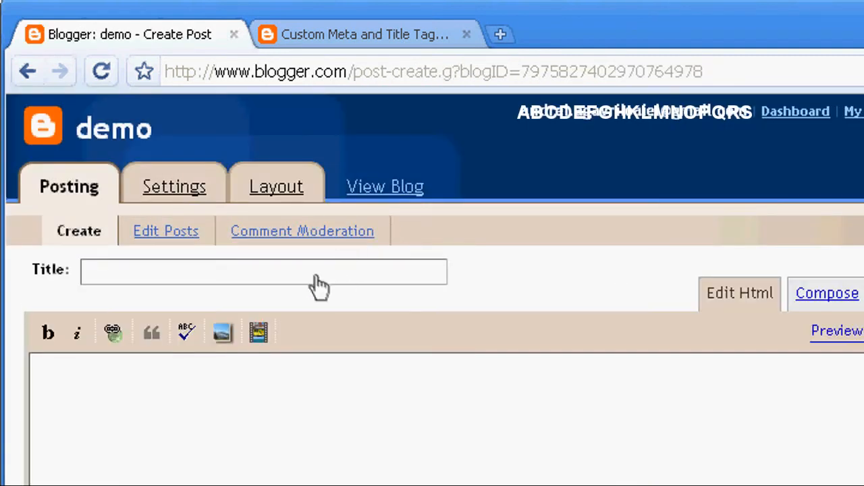
click(263, 271)
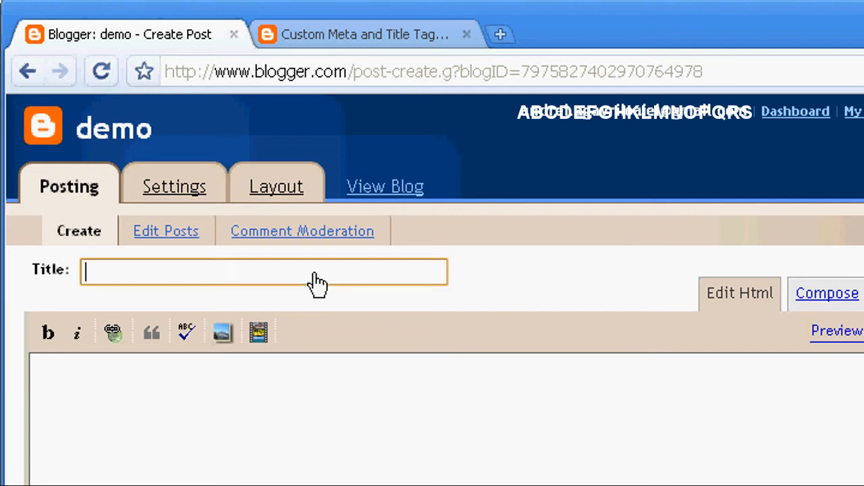
text(second)
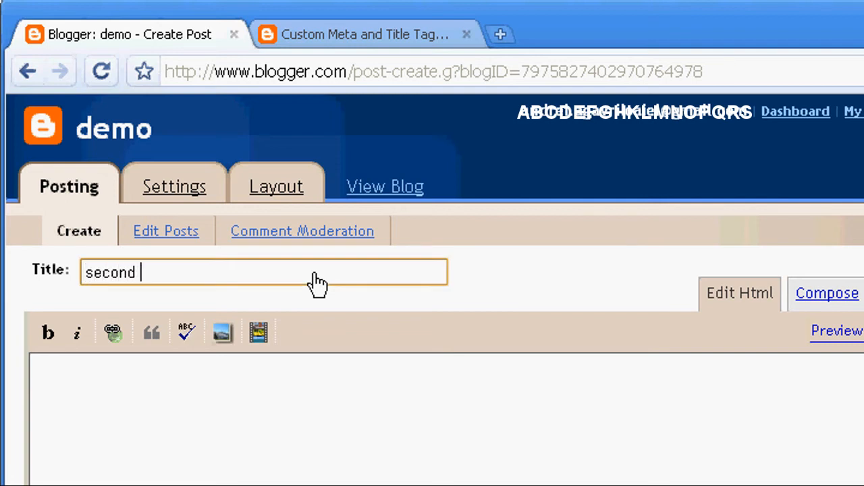
text(article)
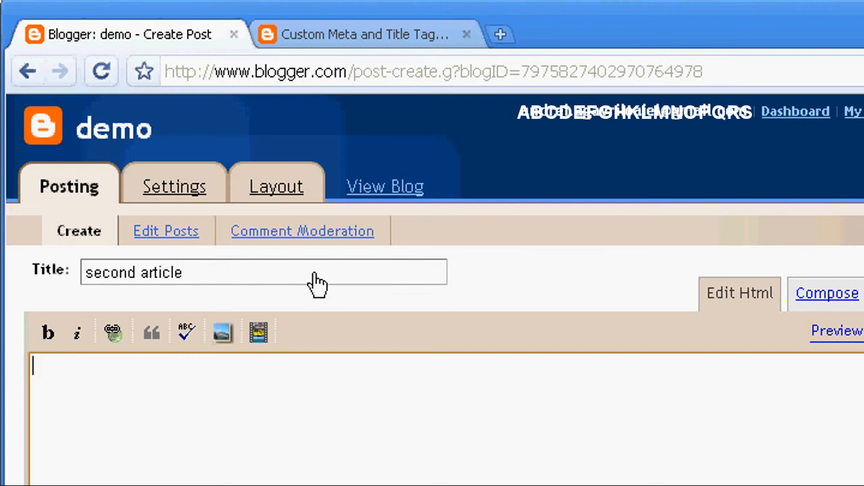
text(text,)
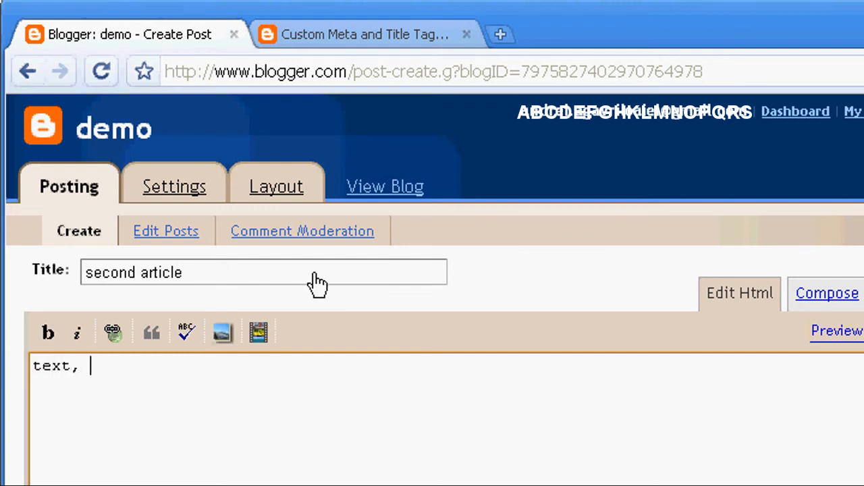
text(text,)
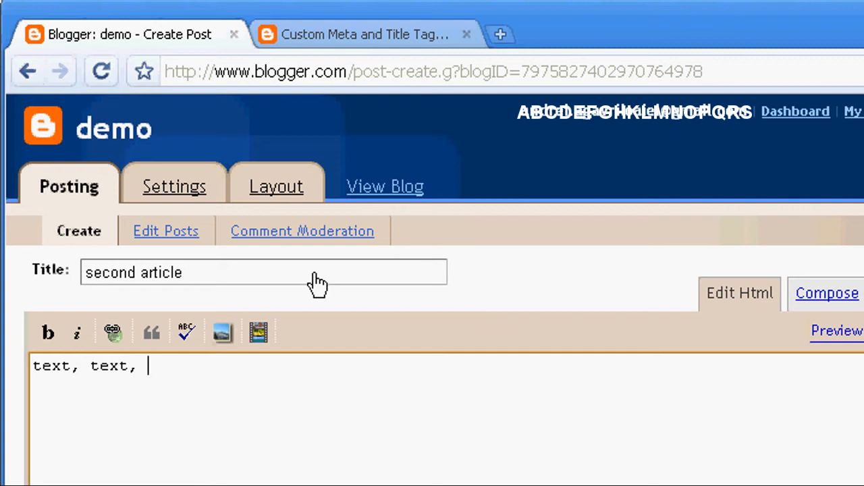
text(blah)
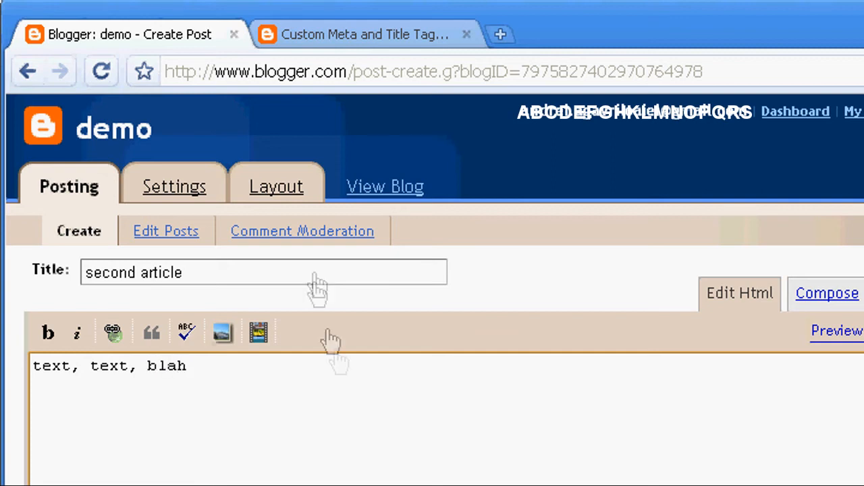
scroll(down, 3)
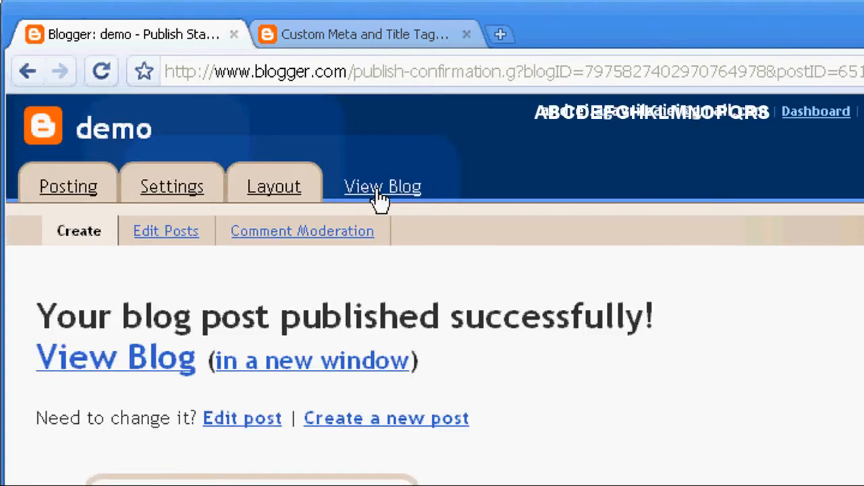
- View the blog, go to the 'second article' post page and copy its URL
click(383, 187)
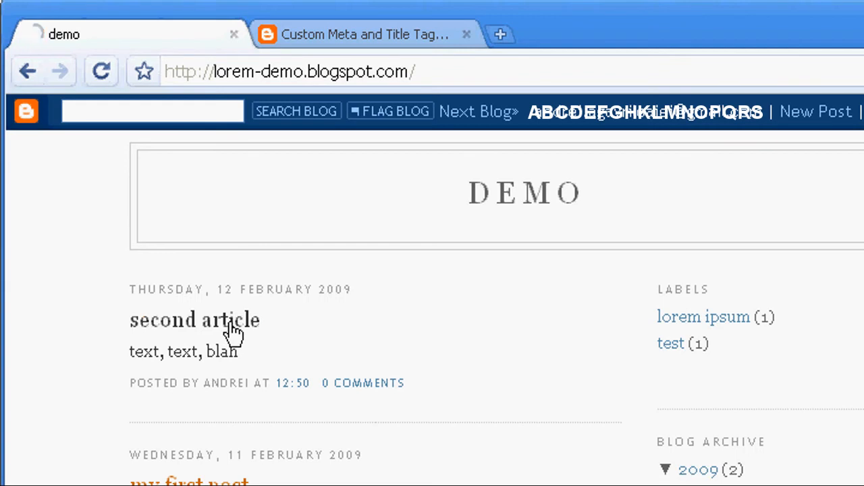
click(195, 319)
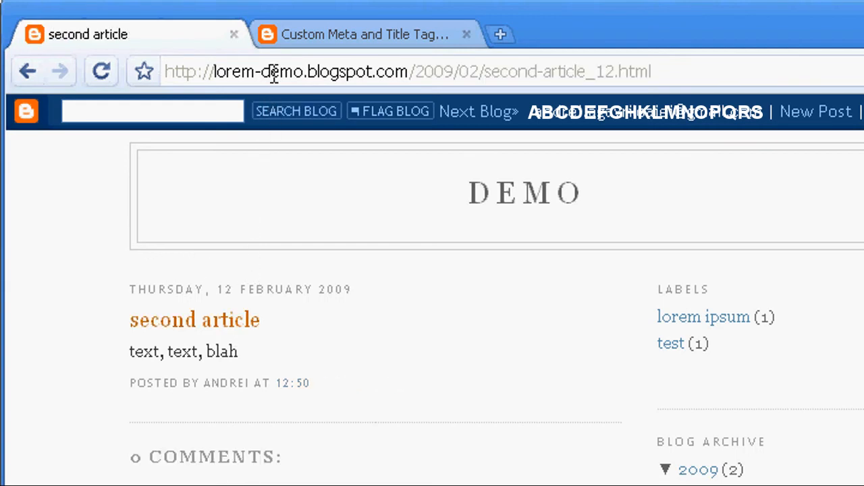
mouse_move(399, 302)
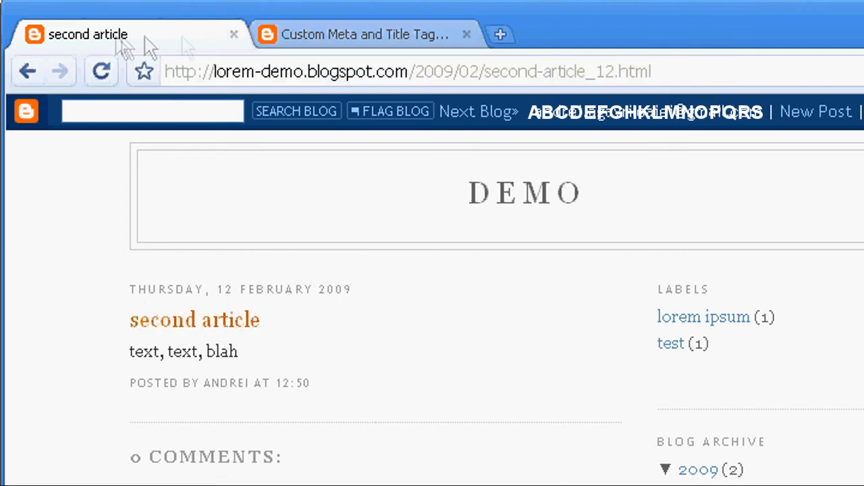
mouse_move(57, 47)
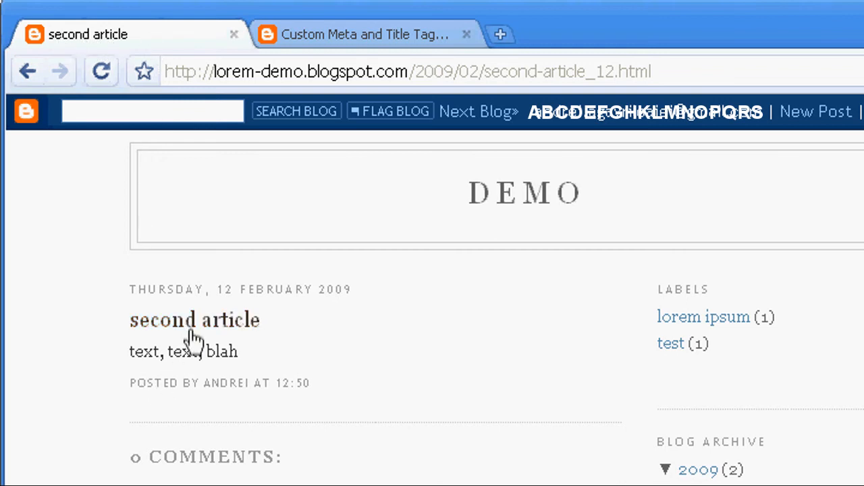
right_click(189, 338)
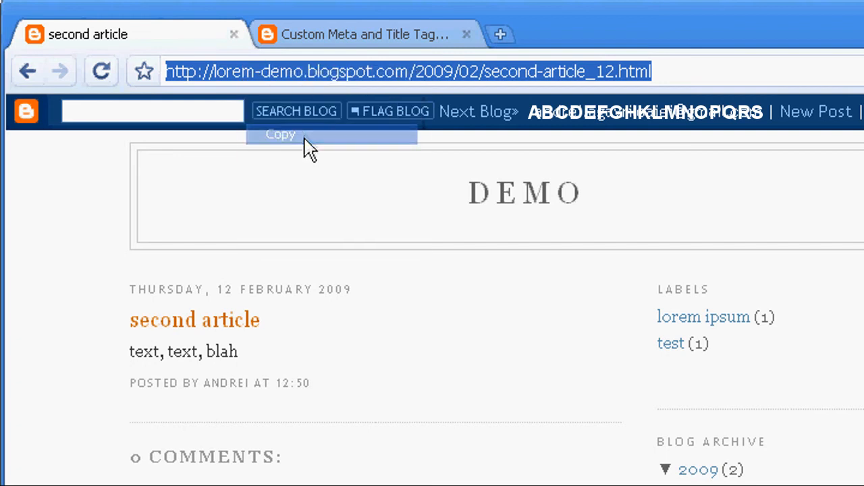
- Return to the AgaWebs wizard set for one non-homepage page and scroll to the Page 1 form
click(365, 35)
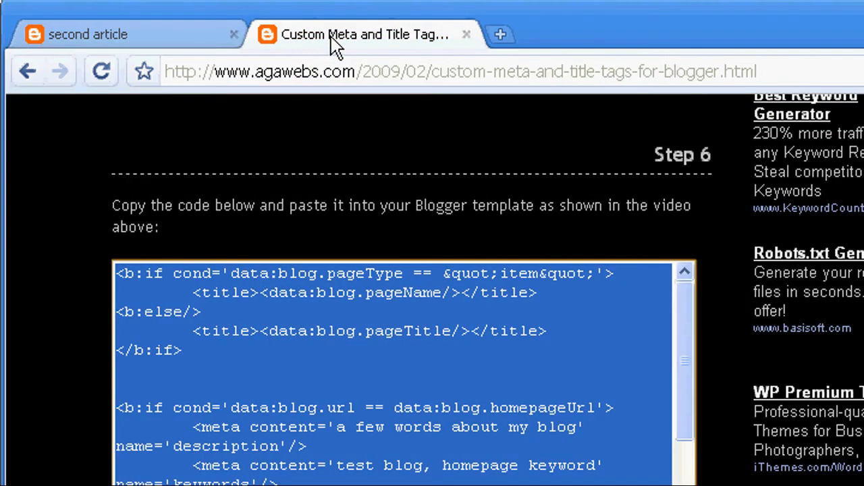
mouse_move(87, 418)
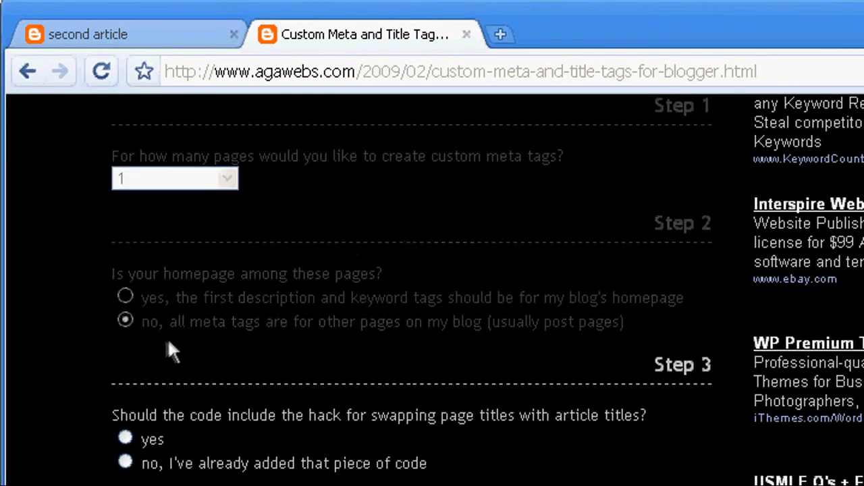
scroll(down, 3)
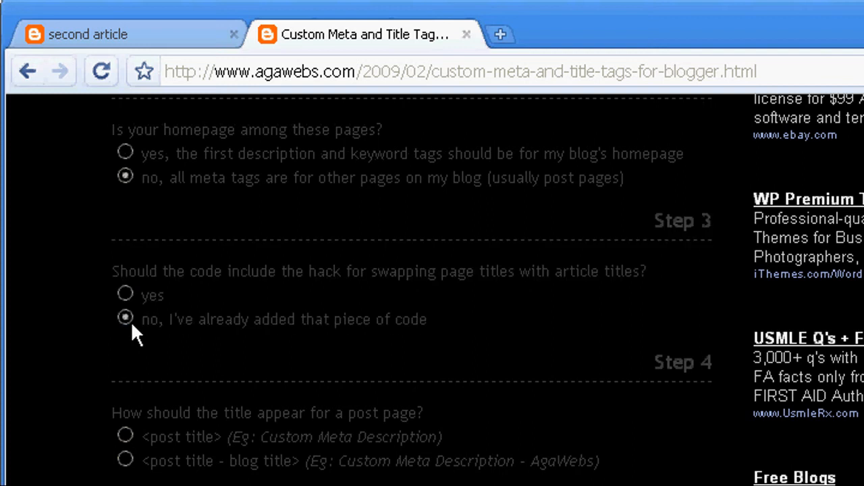
scroll(down, 3)
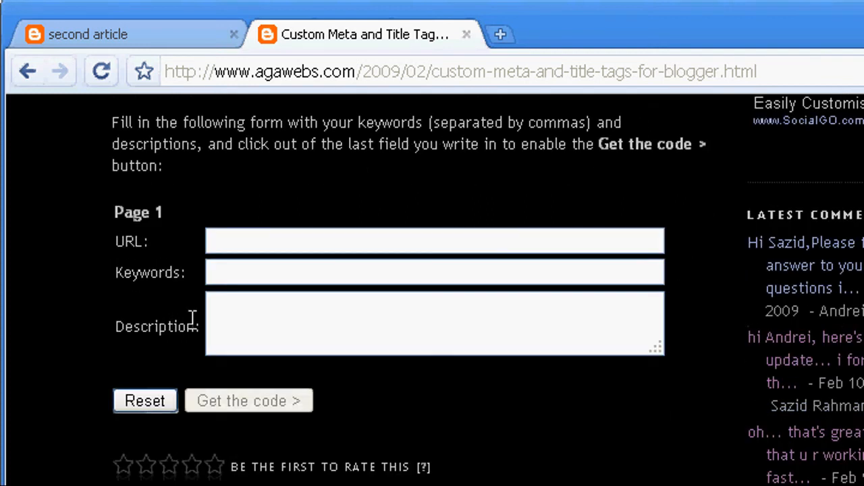
- Fill Page 1 with the second article URL, keywords 'key 1, key 2', description 'desc', and generate the code
click(435, 240)
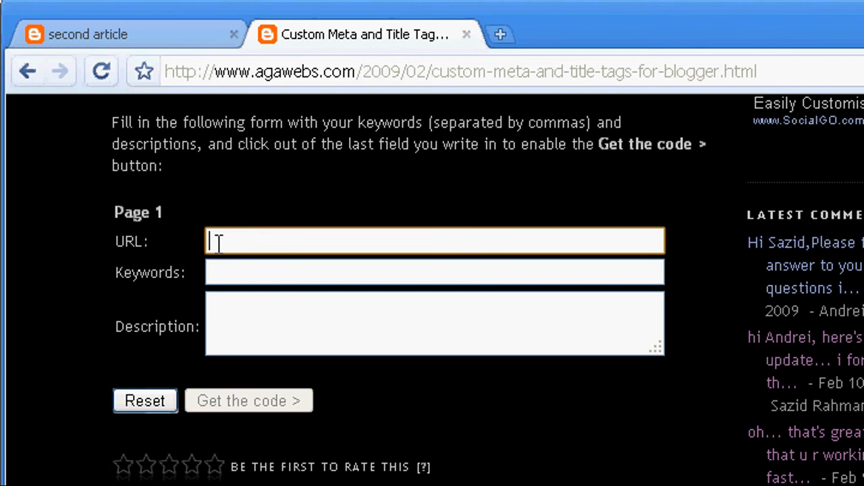
text(http://lorem-demo.blogspot.com/2009/02/second-article_12.html)
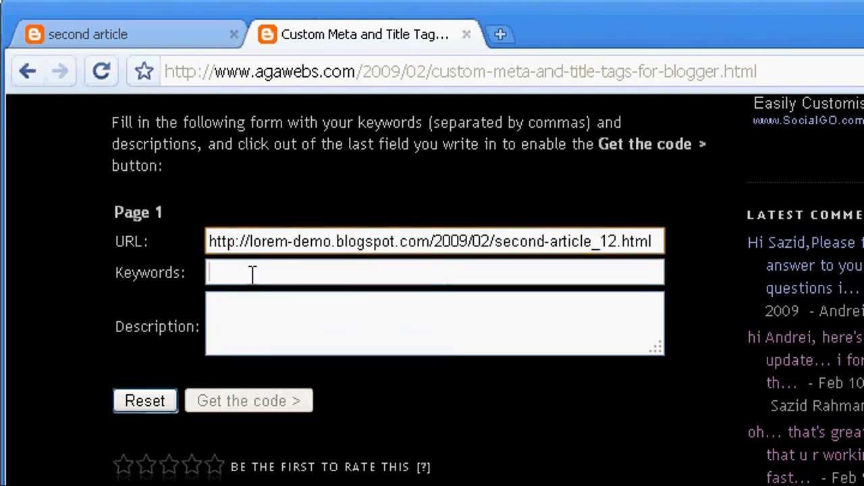
text(key 1)
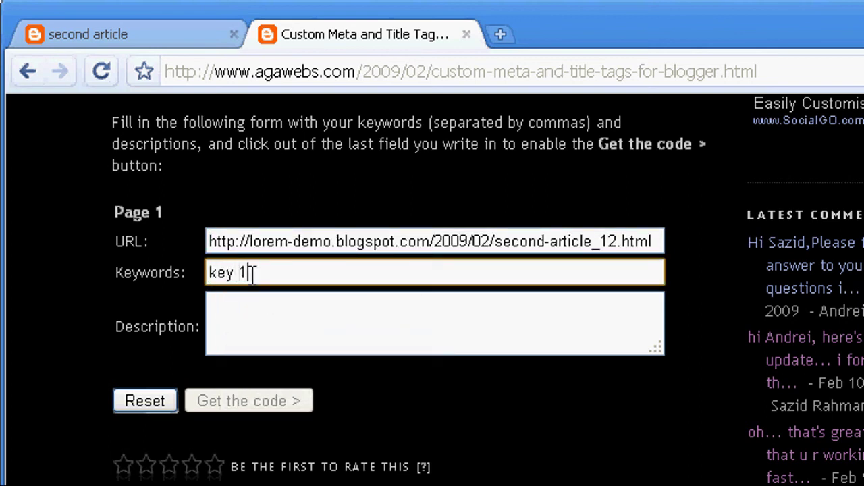
text(, key 2)
click(435, 322)
text(de)
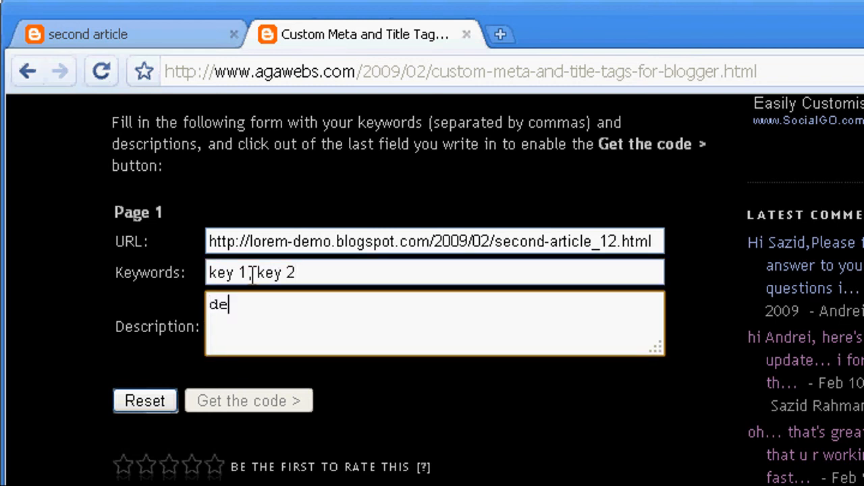
text(sc)
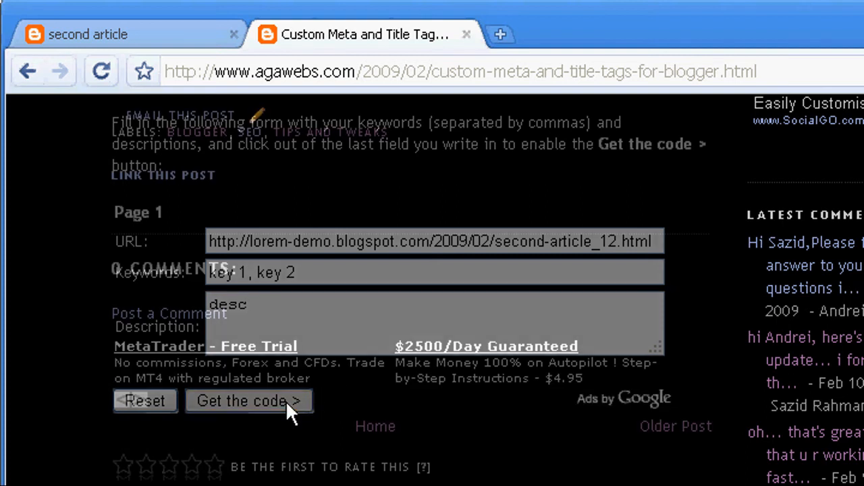
click(249, 400)
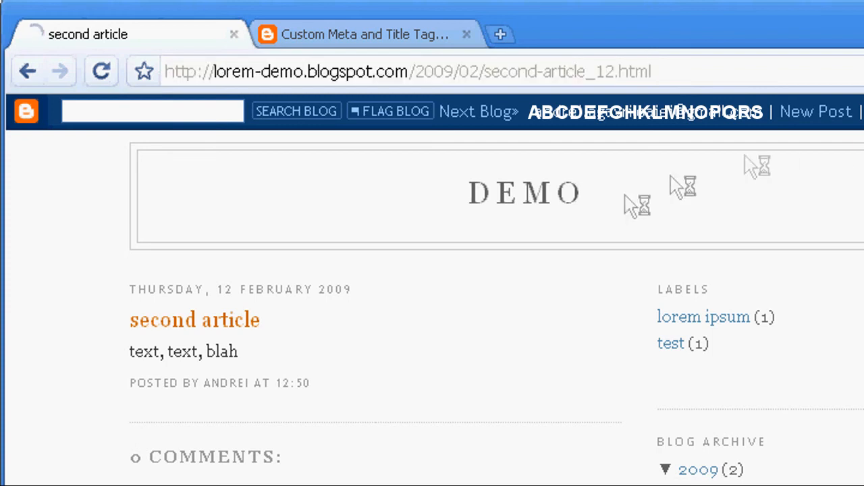
mouse_move(502, 282)
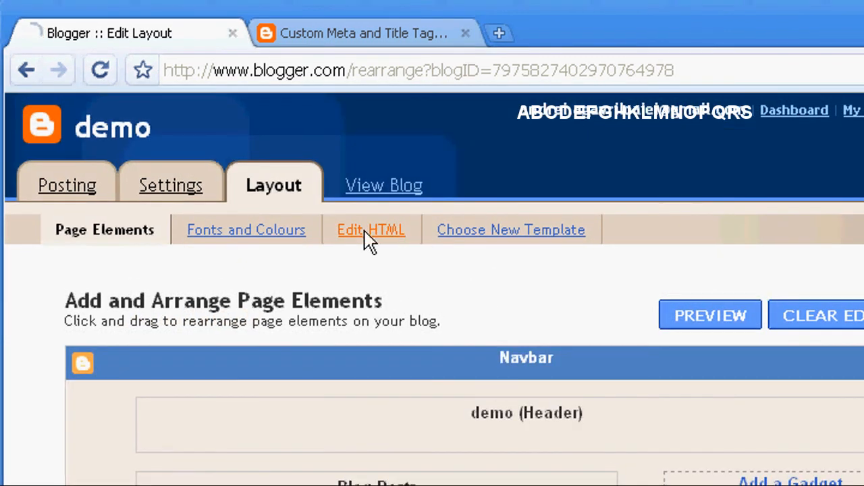
- Edit the template HTML and paste the generated code at the placeholder comment line
click(370, 229)
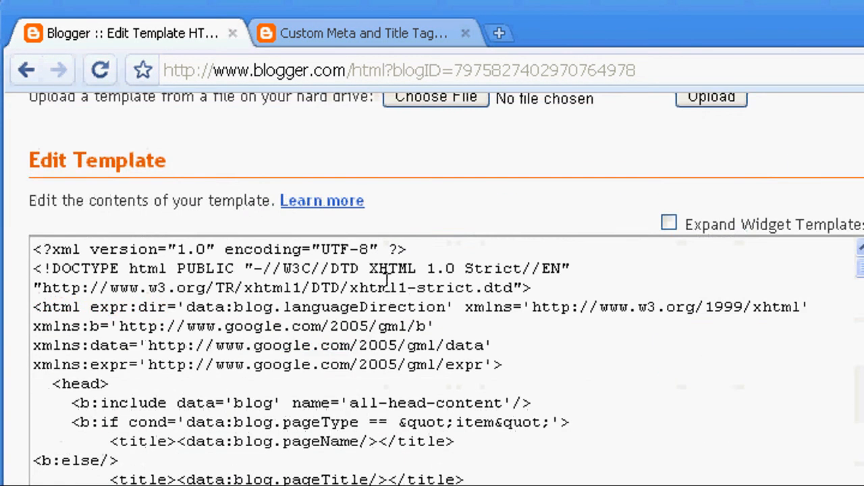
scroll(down, 3)
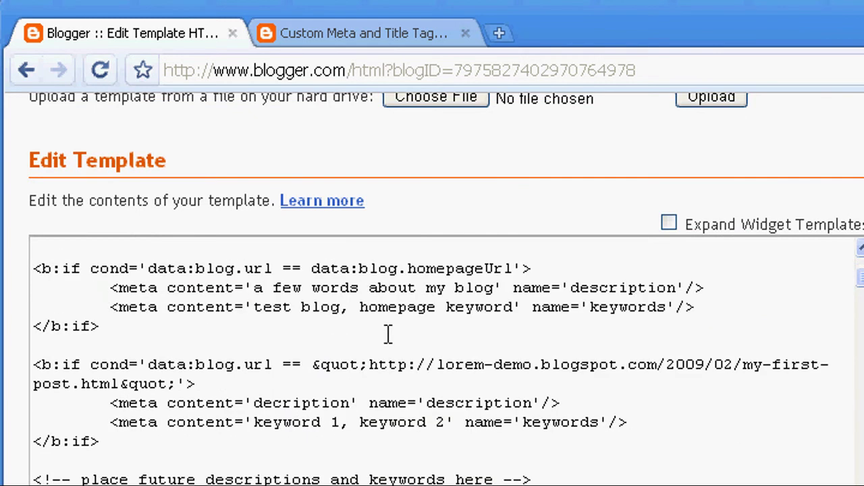
scroll(down, 3)
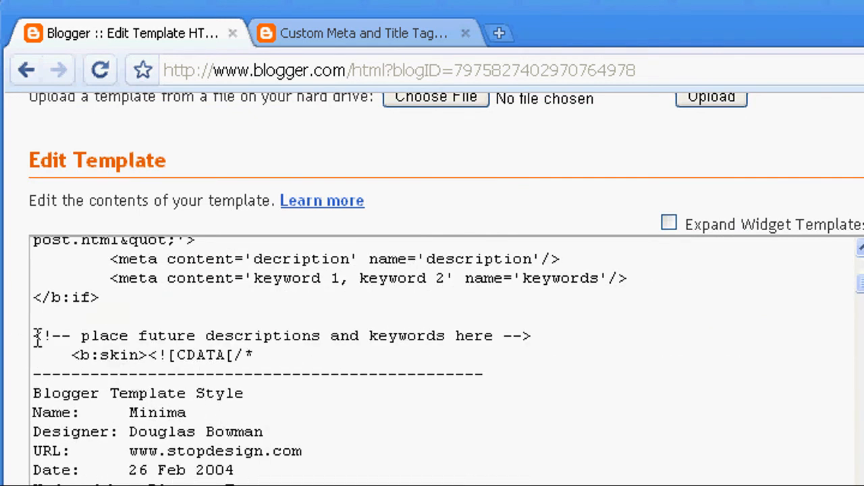
right_click(270, 335)
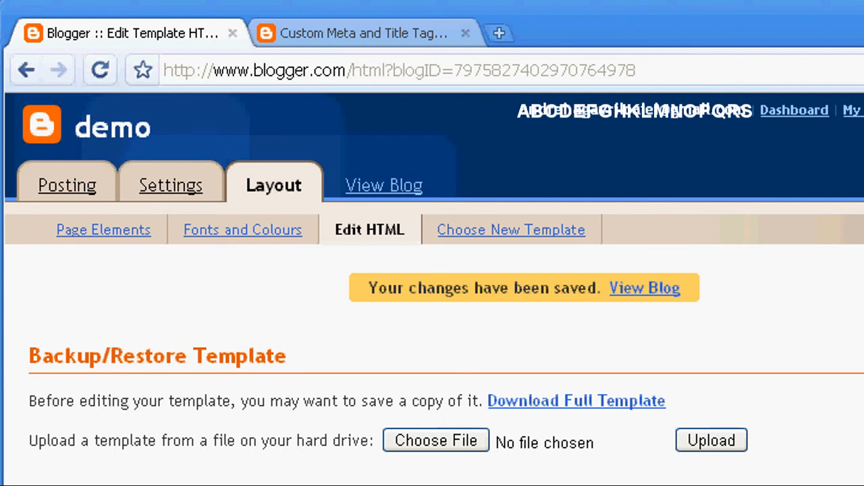
mouse_move(346, 199)
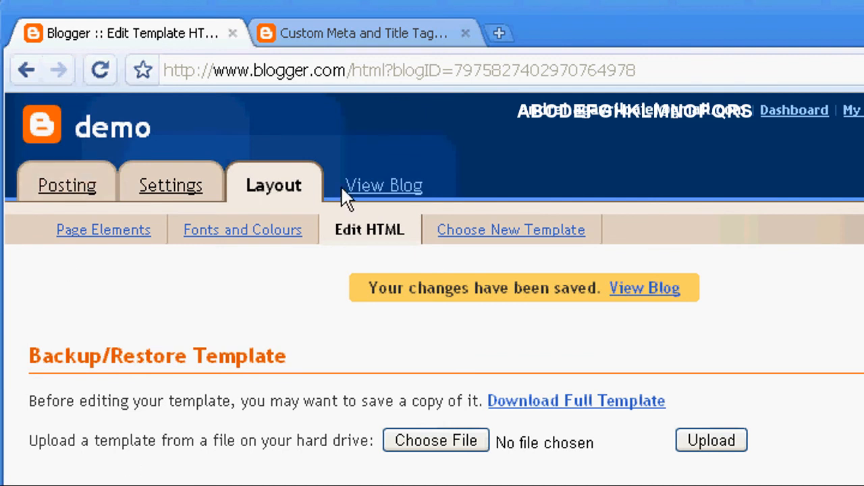
- View the second article's page source and highlight its title, 'desc' description and 'key 1, key 2' keywords lines
click(383, 184)
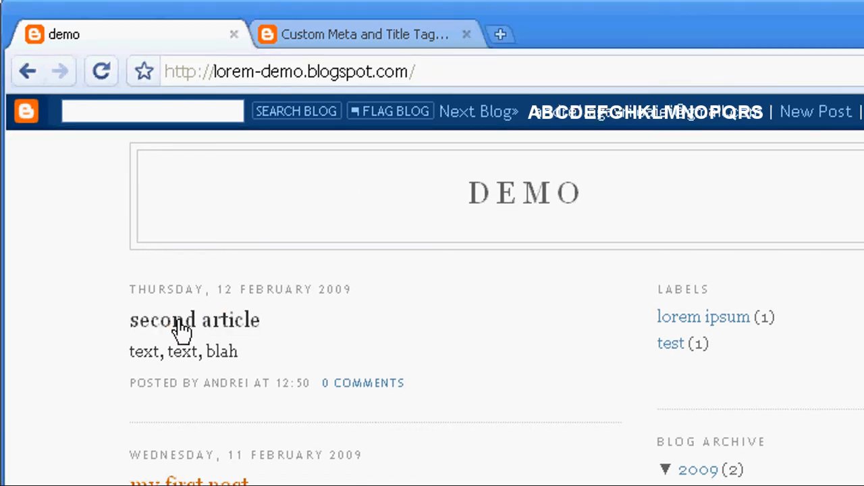
click(195, 319)
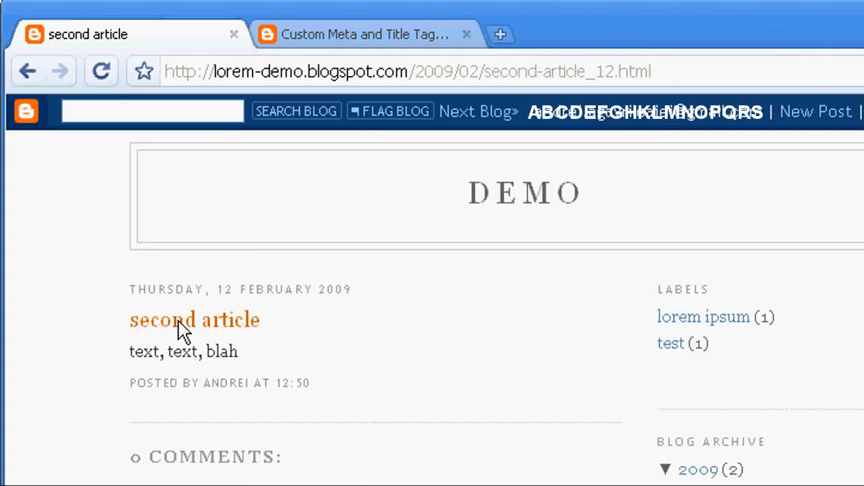
right_click(183, 328)
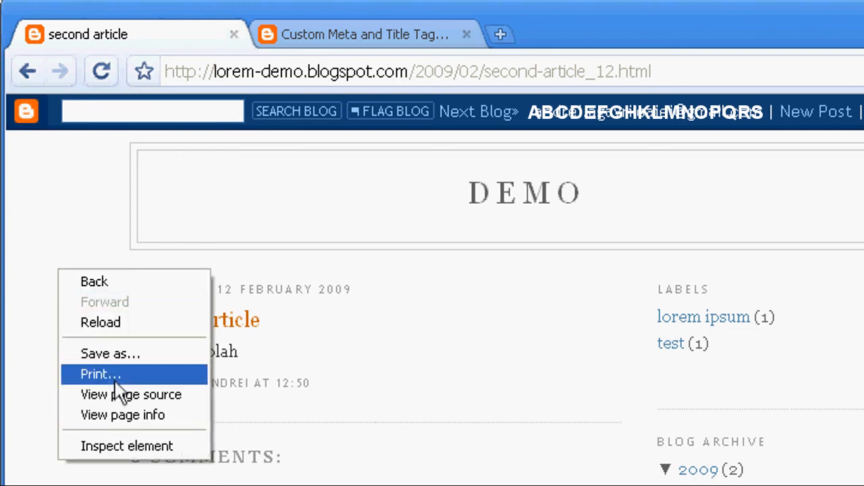
click(131, 394)
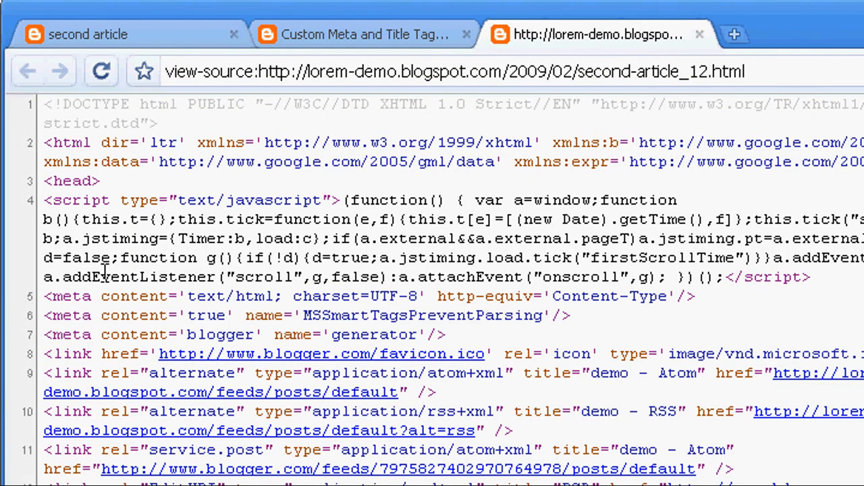
scroll(down, 3)
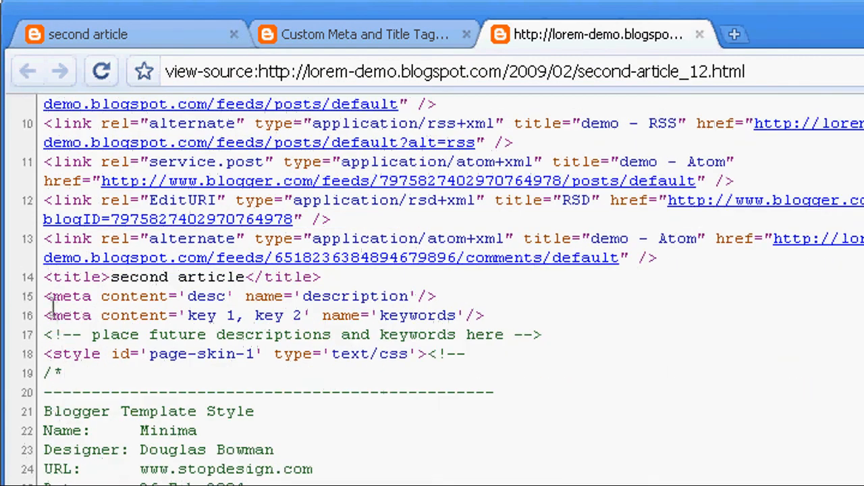
drag(48, 277, 485, 316)
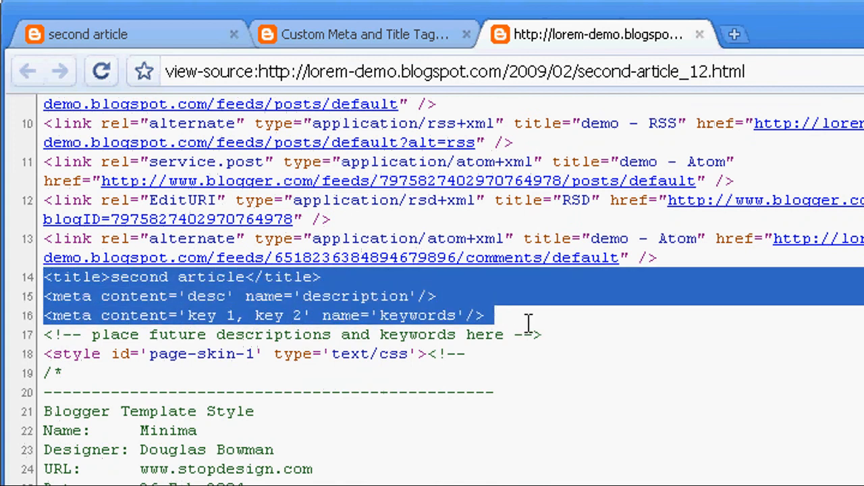